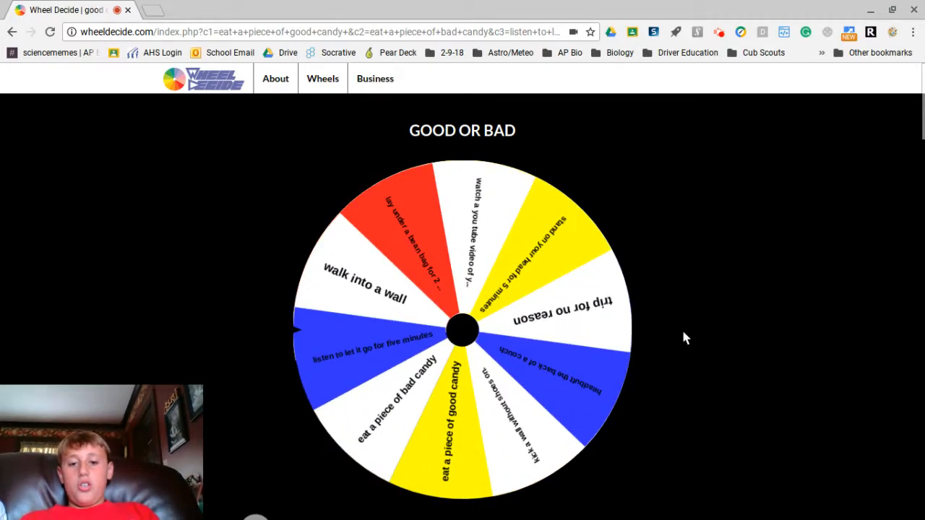
Spin the wheel repeatedly until the result 'watch a you tube video of your choice' appears.
{"action": "left_click", "coordinate": [463, 329]}
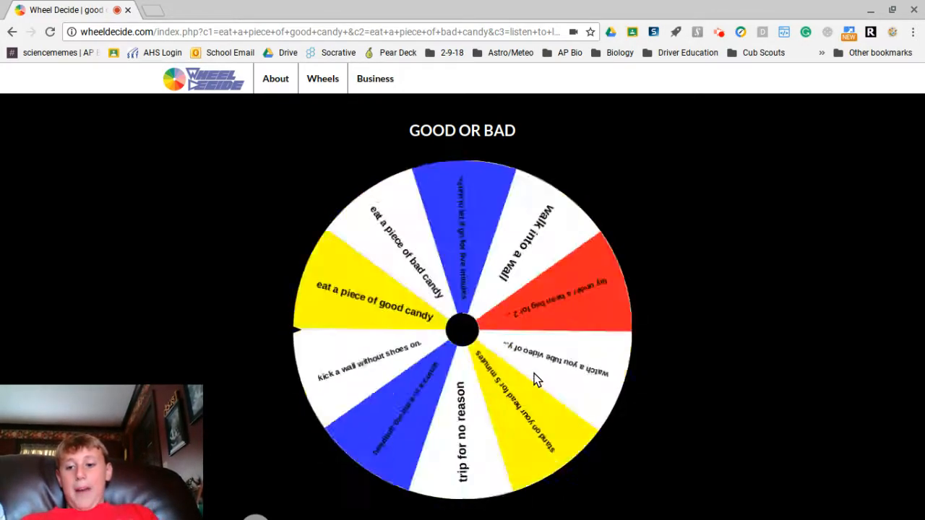
{"action": "left_click", "coordinate": [538, 375]}
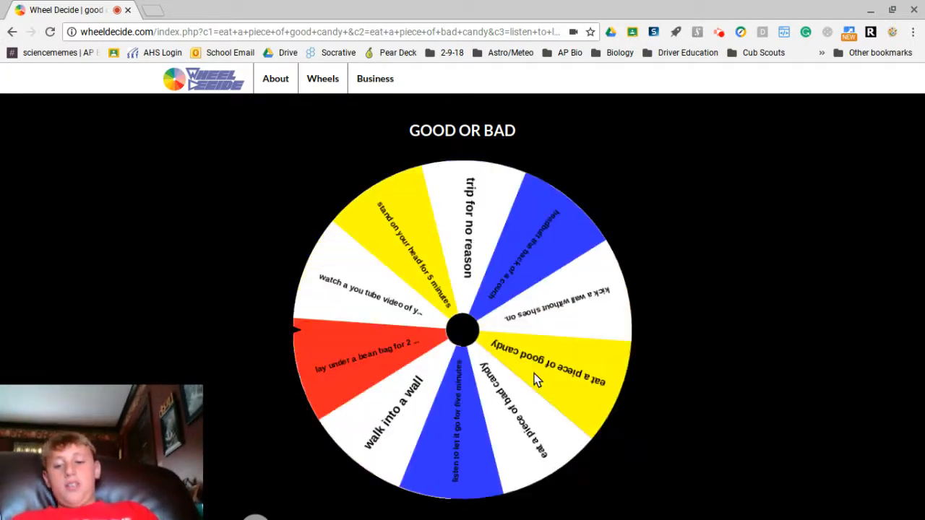
{"action": "left_click", "coordinate": [463, 329]}
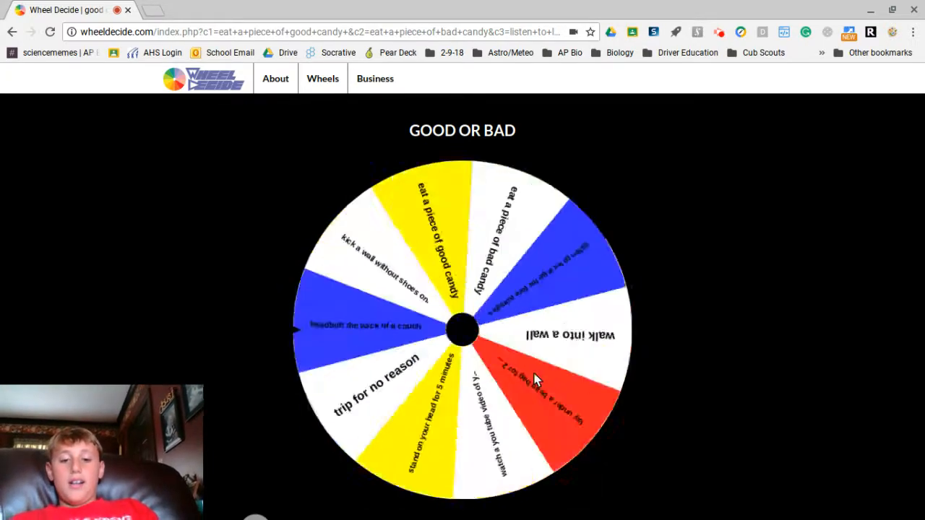
{"action": "left_click", "coordinate": [463, 331]}
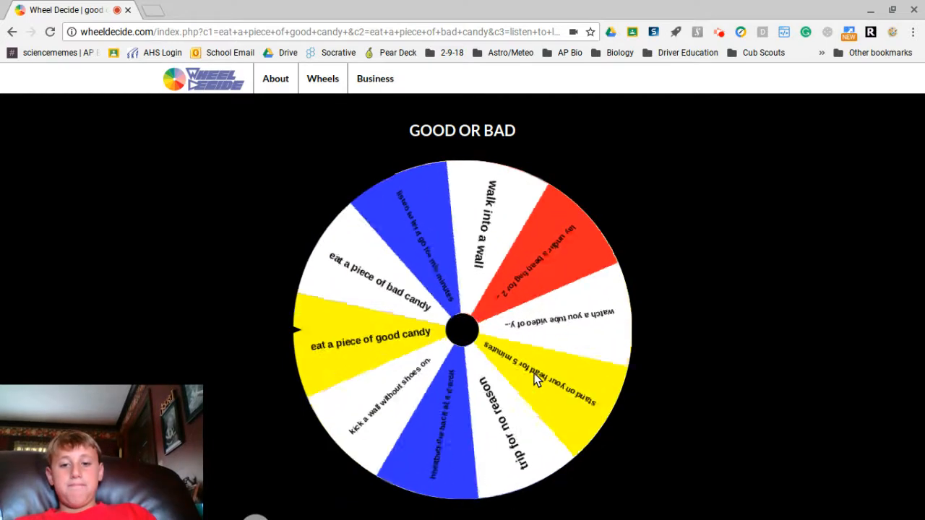
{"action": "left_click", "coordinate": [463, 330]}
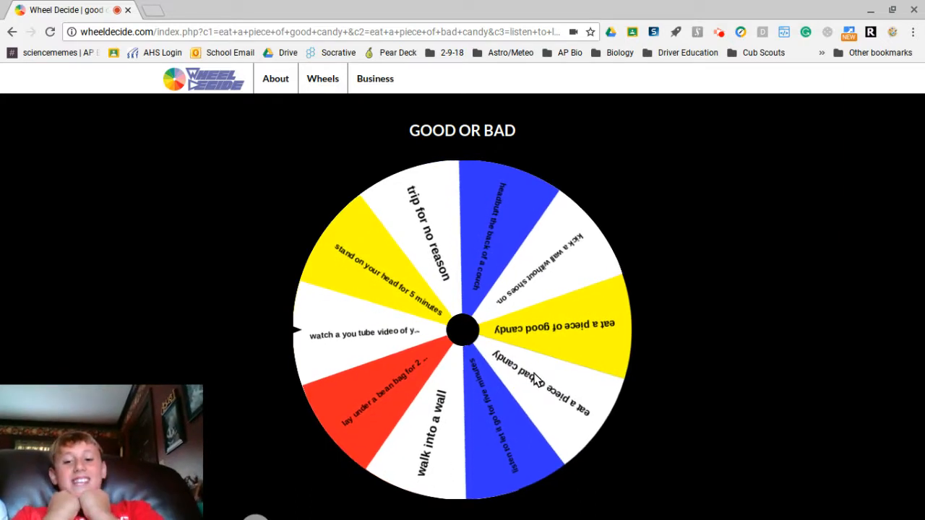
{"action": "left_click", "coordinate": [462, 329]}
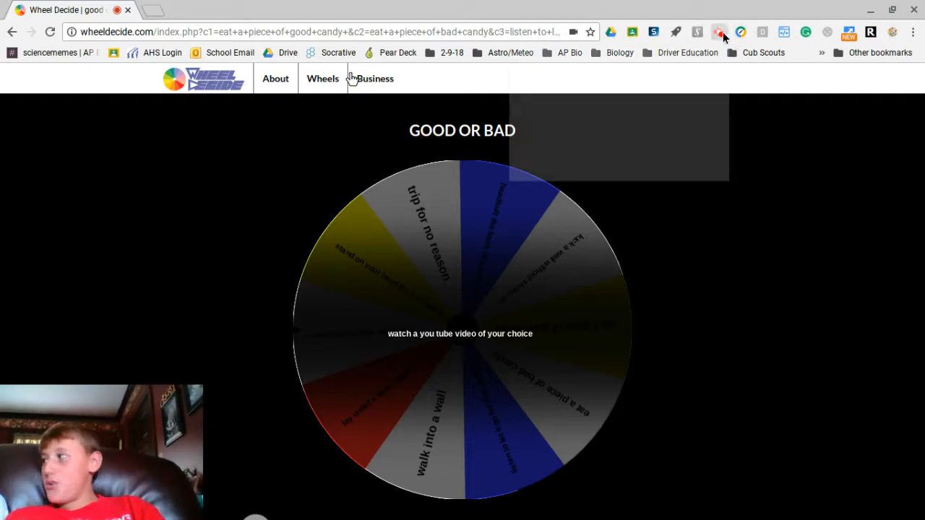
{"action": "left_click", "coordinate": [719, 32]}
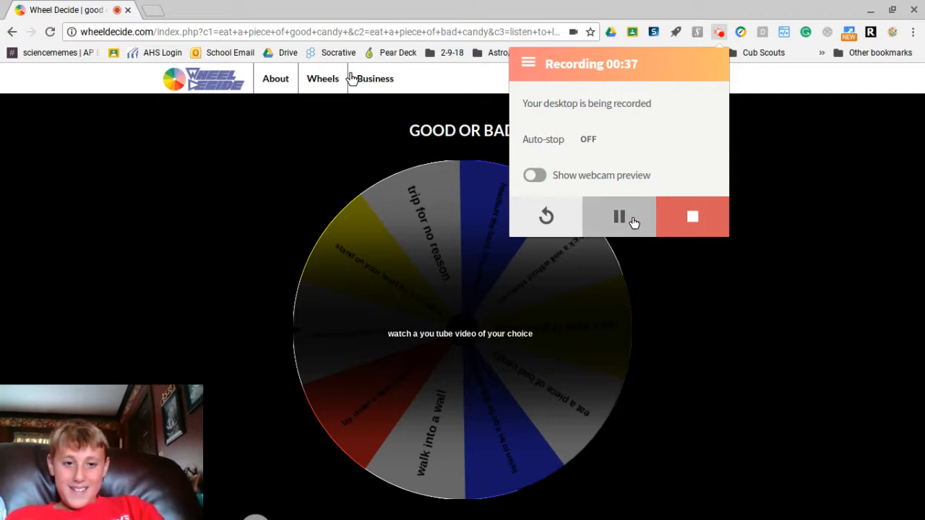
{"action": "mouse_move", "coordinate": [734, 71]}
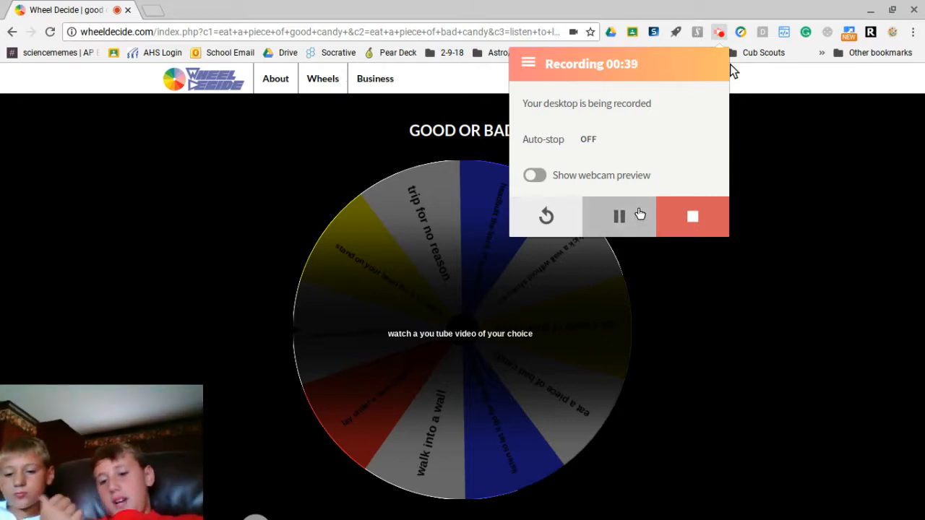
{"action": "mouse_move", "coordinate": [740, 273]}
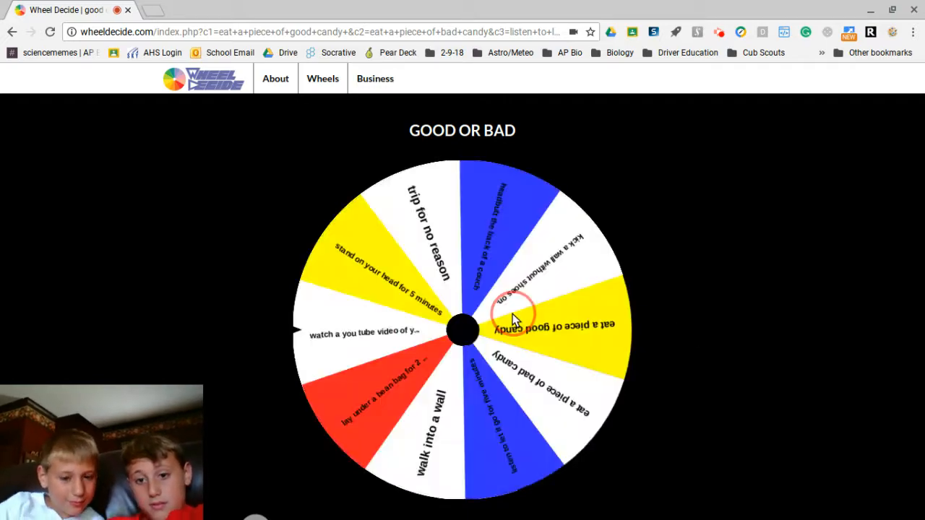
Respin the wheel several times until it lands on 'watch a you tube video of your choice' again.
{"action": "left_click", "coordinate": [462, 329]}
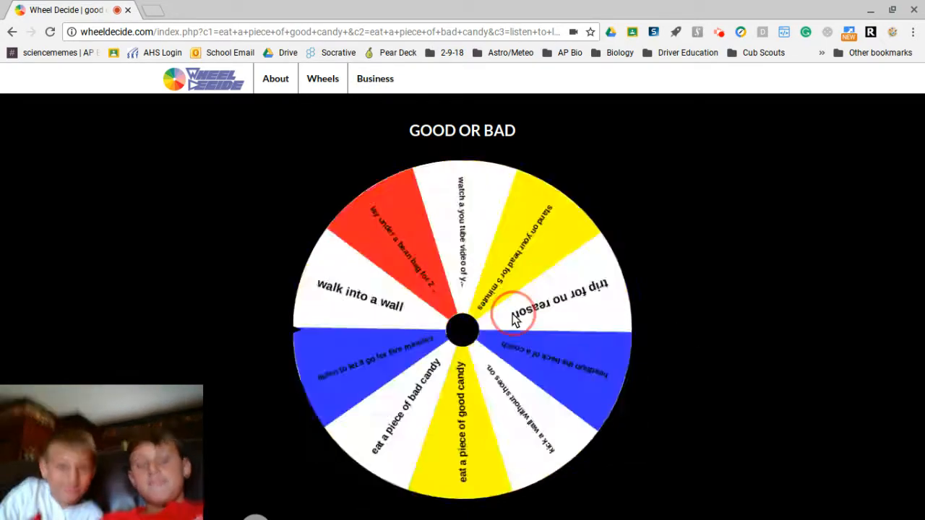
{"action": "left_click", "coordinate": [462, 329]}
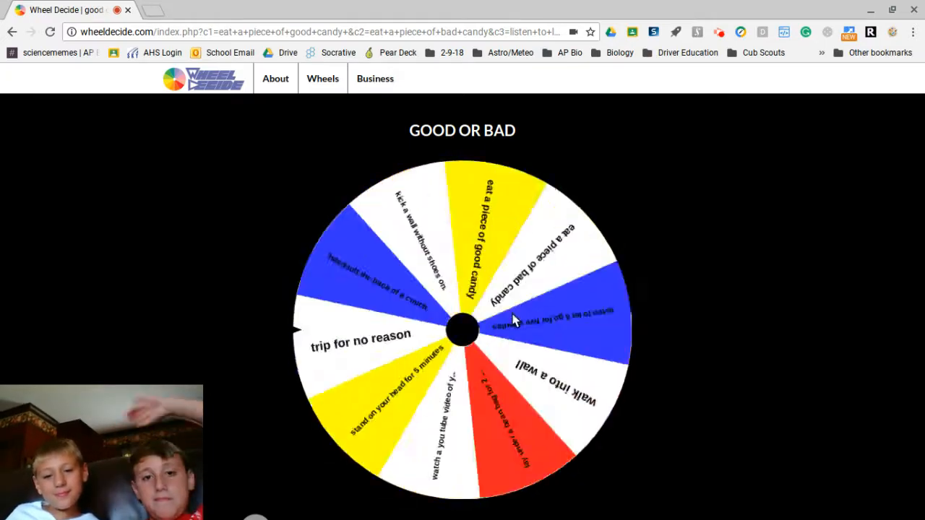
{"action": "left_click", "coordinate": [462, 331]}
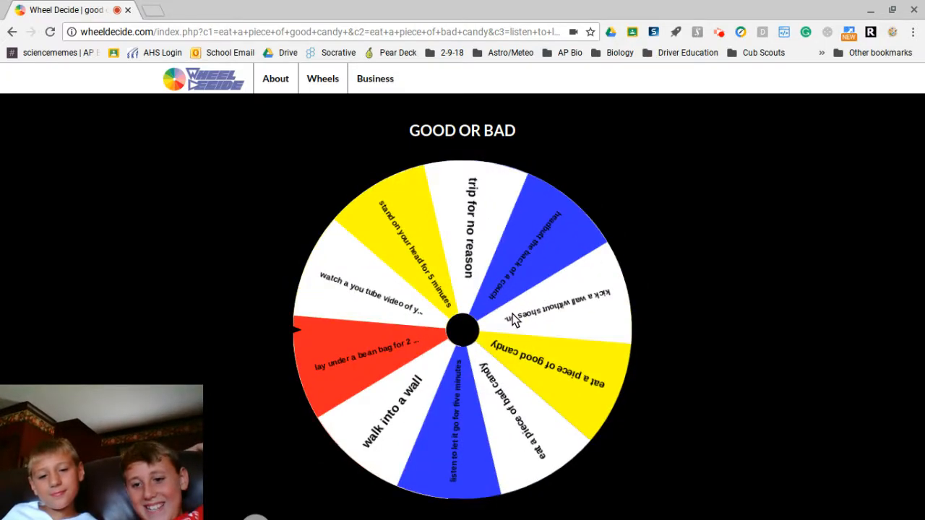
{"action": "left_click", "coordinate": [463, 329]}
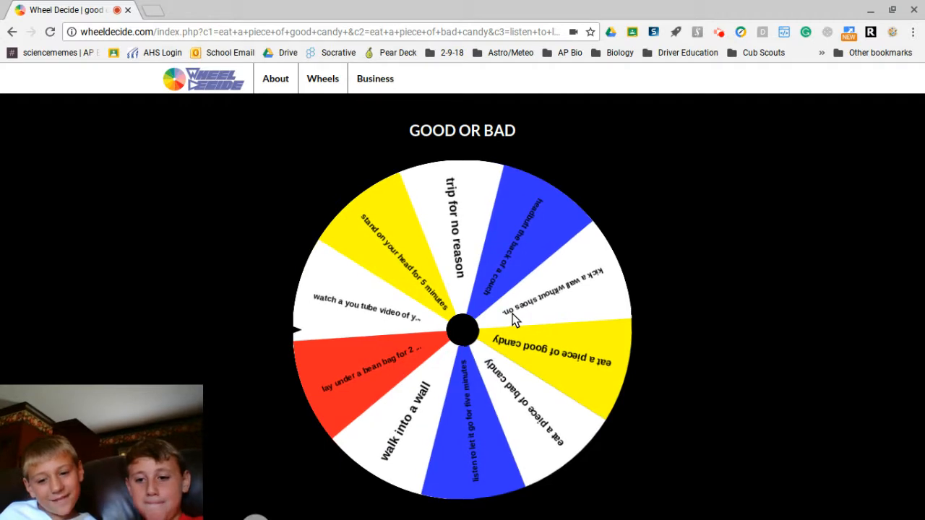
{"action": "left_click", "coordinate": [462, 330]}
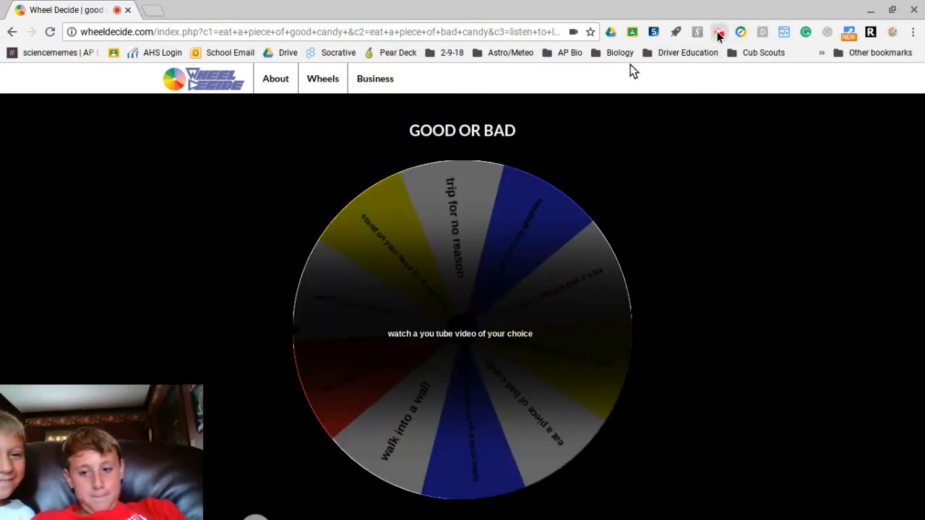
Check the screen recording controls at the top of the screen.
{"action": "left_click", "coordinate": [720, 32]}
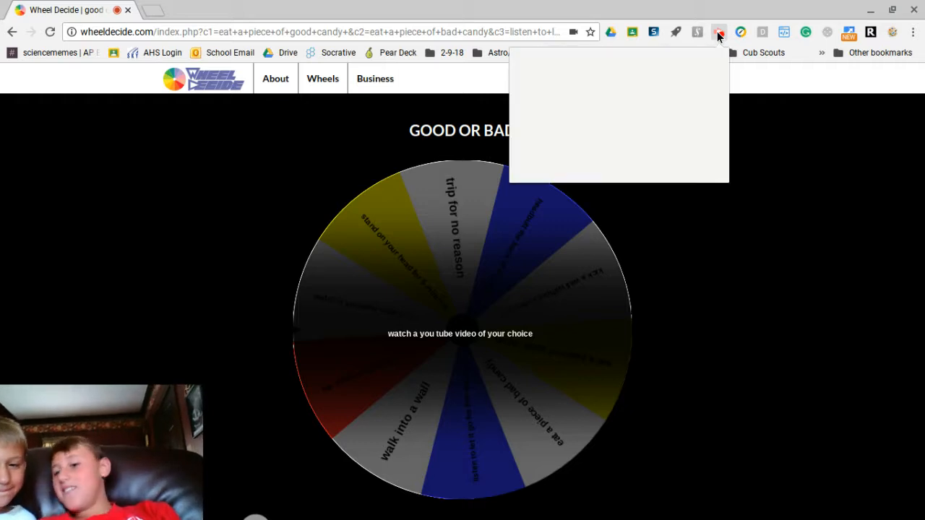
{"action": "left_click", "coordinate": [718, 31]}
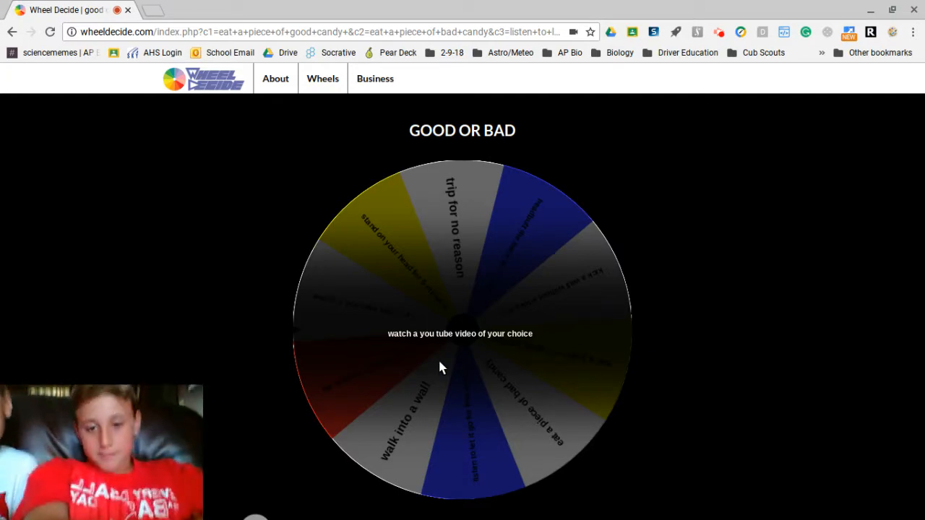
Dismiss the result and spin until the wheel shows 'listen to let it go for five minutes'.
{"action": "left_click", "coordinate": [442, 367]}
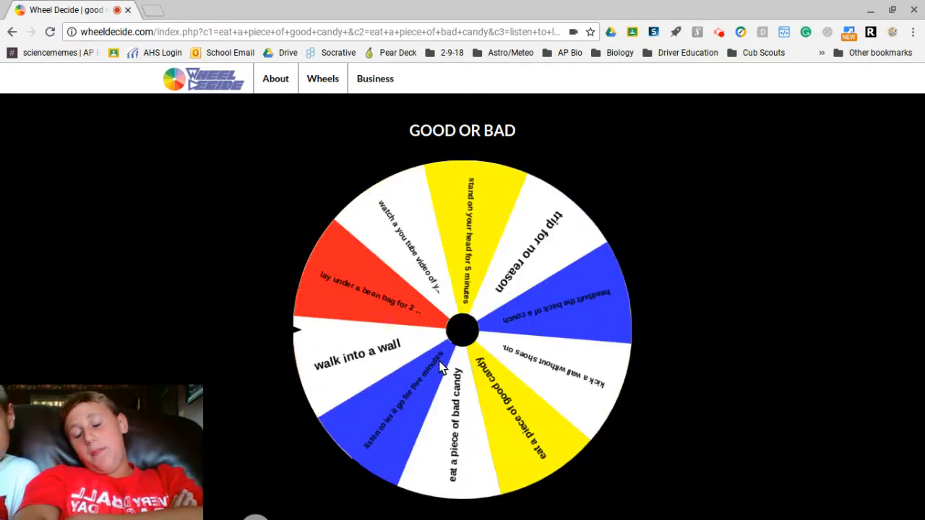
{"action": "left_click", "coordinate": [463, 330]}
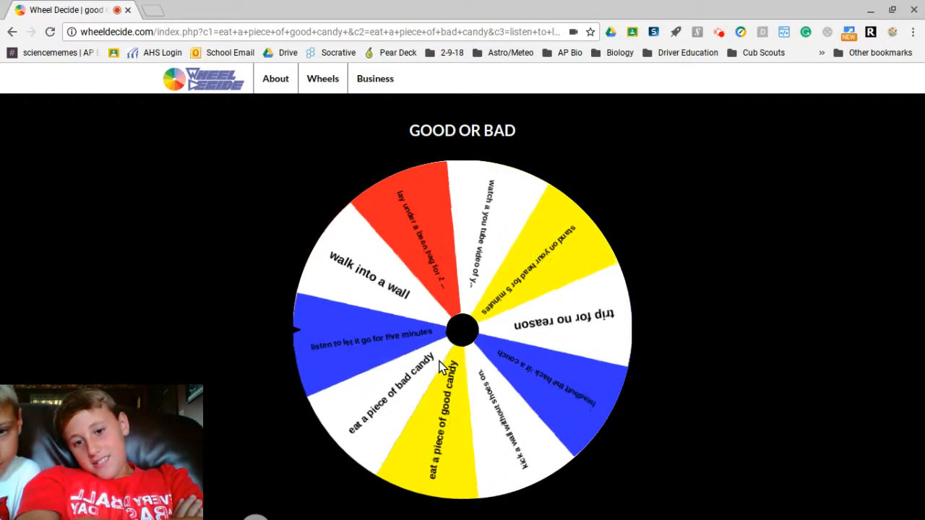
{"action": "left_click", "coordinate": [463, 331]}
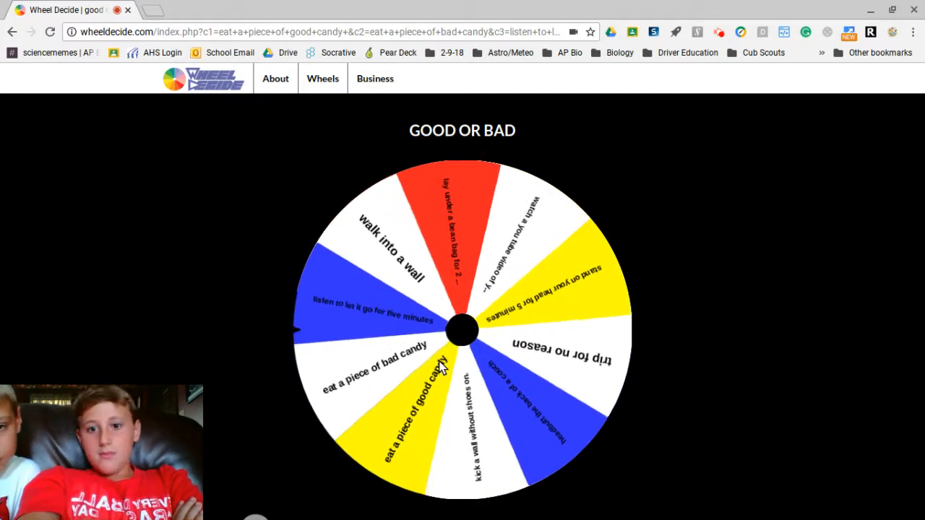
{"action": "left_click", "coordinate": [462, 330]}
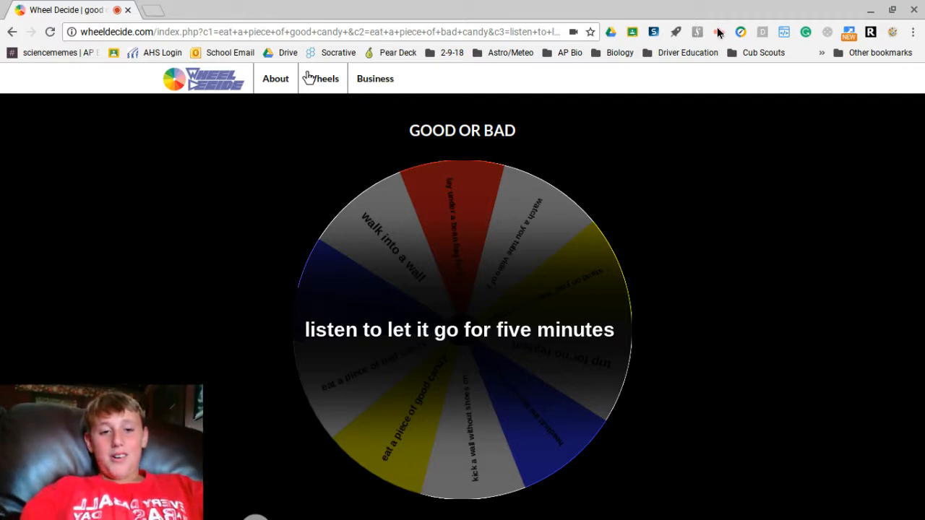
{"action": "mouse_move", "coordinate": [720, 32]}
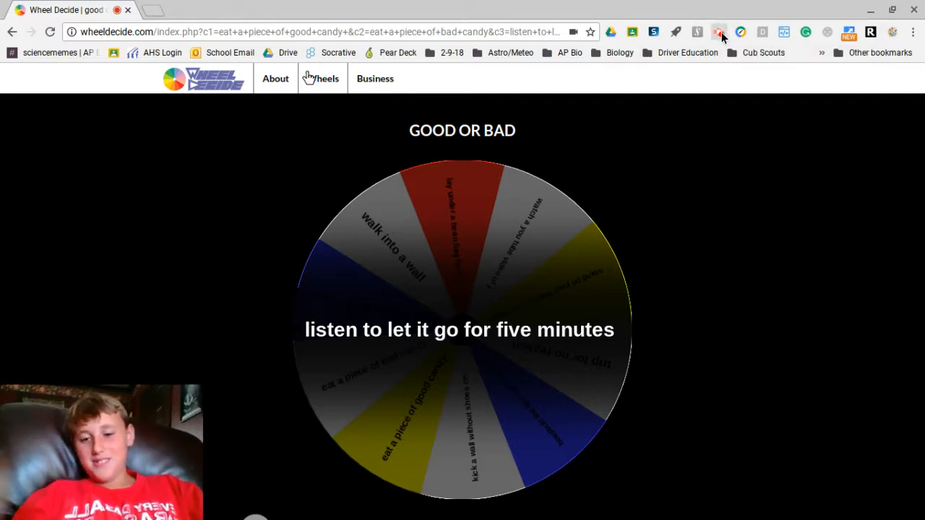
{"action": "left_click", "coordinate": [720, 32]}
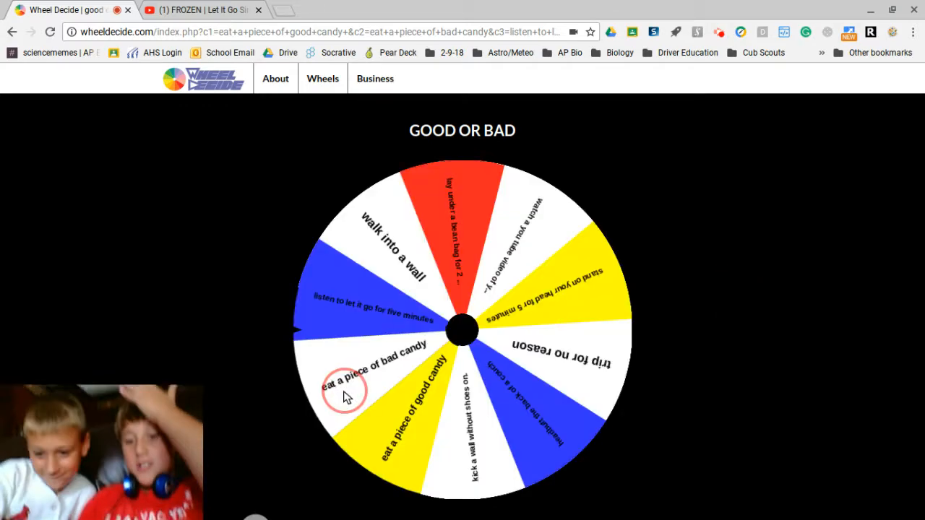
Spin the wheel three more times, leaving it idle with no result shown.
{"action": "left_click", "coordinate": [463, 330]}
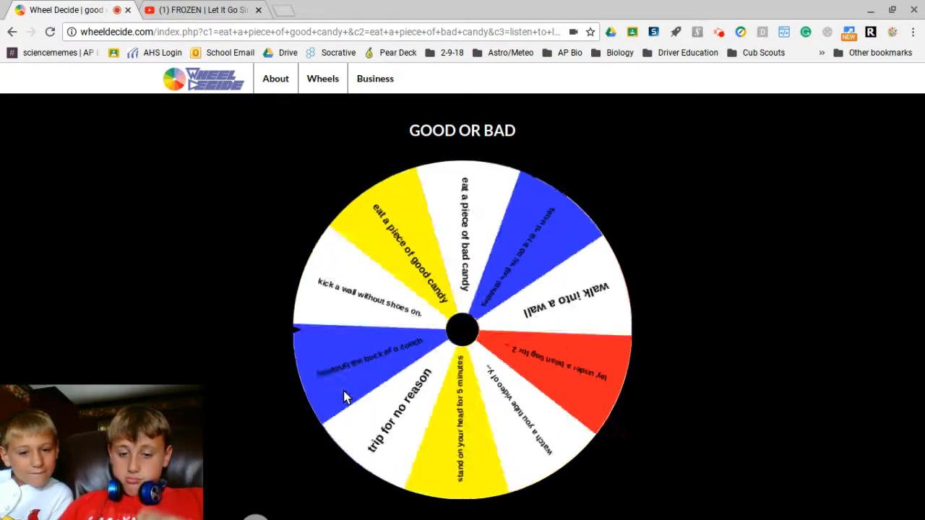
{"action": "left_click", "coordinate": [463, 330]}
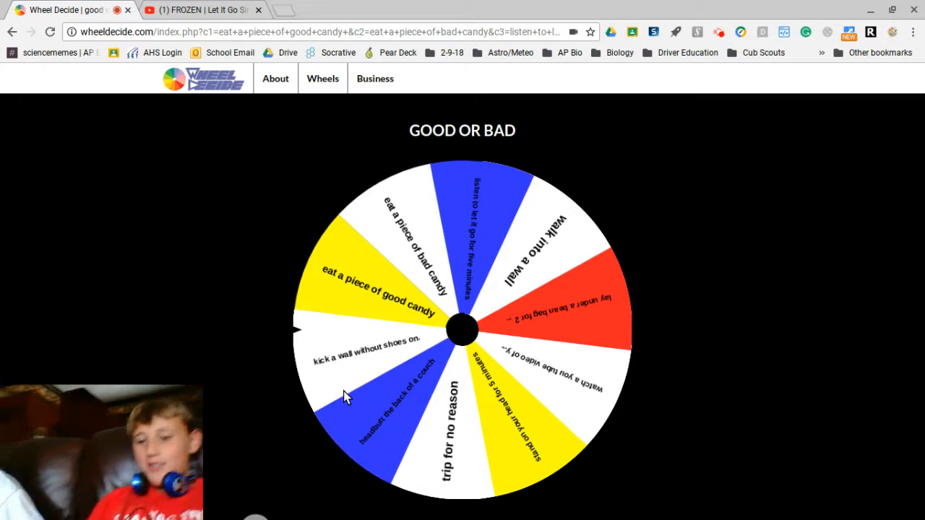
{"action": "left_click", "coordinate": [463, 329]}
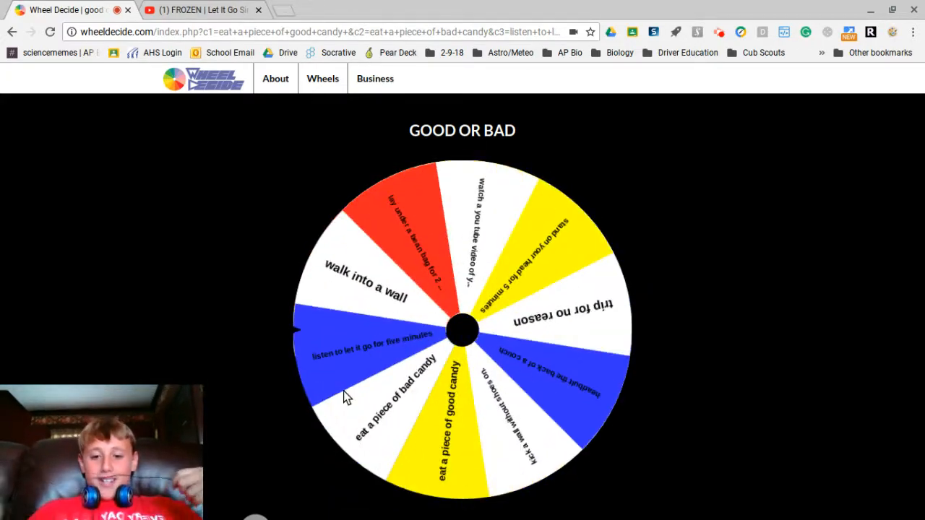
Keep spinning until the wheel again announces 'watch a you tube video of your choice'.
{"action": "left_click", "coordinate": [463, 331]}
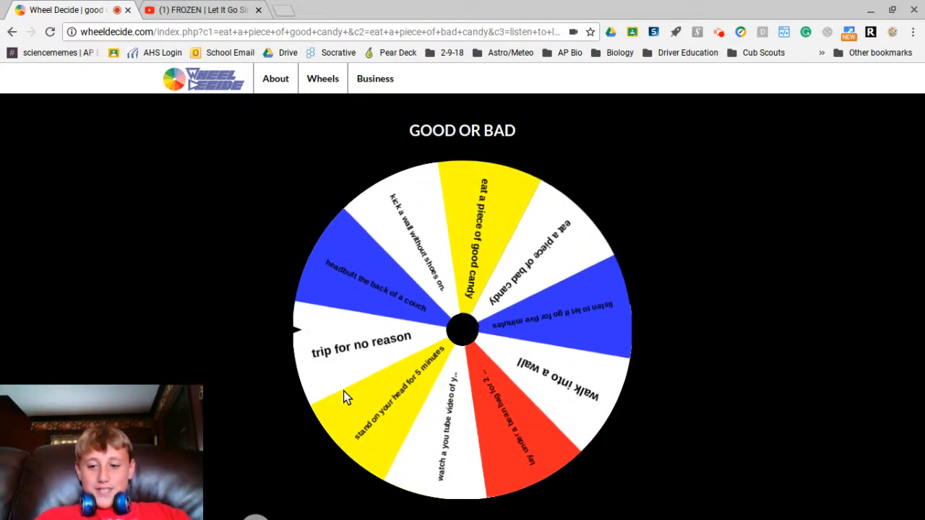
{"action": "left_click", "coordinate": [462, 330]}
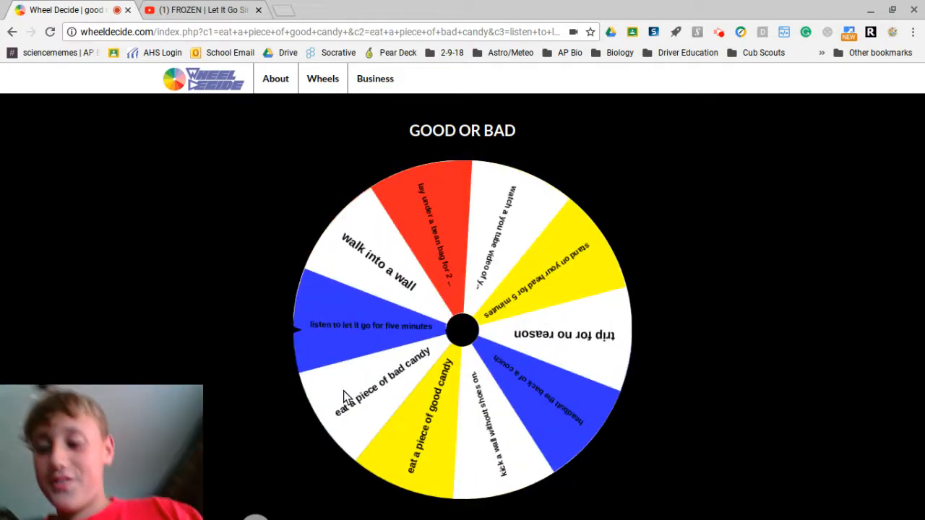
{"action": "left_click", "coordinate": [463, 331]}
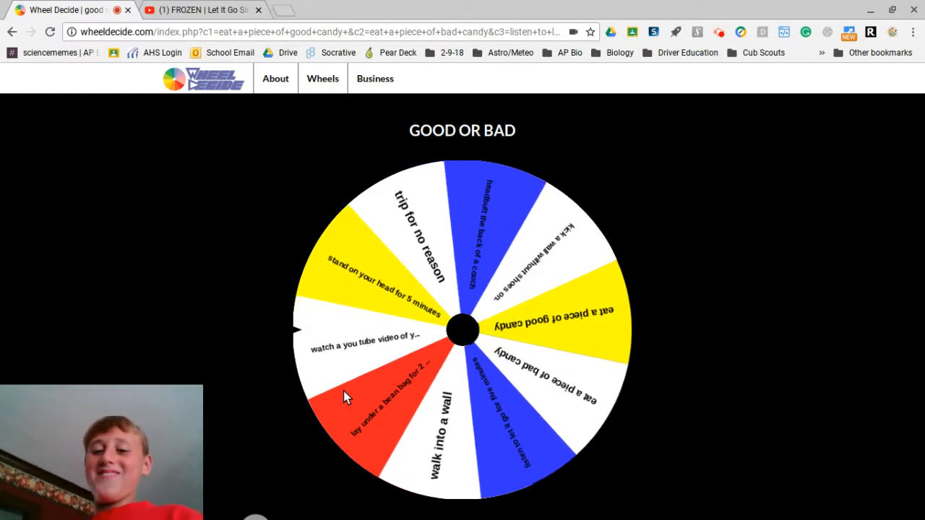
{"action": "left_click", "coordinate": [462, 329]}
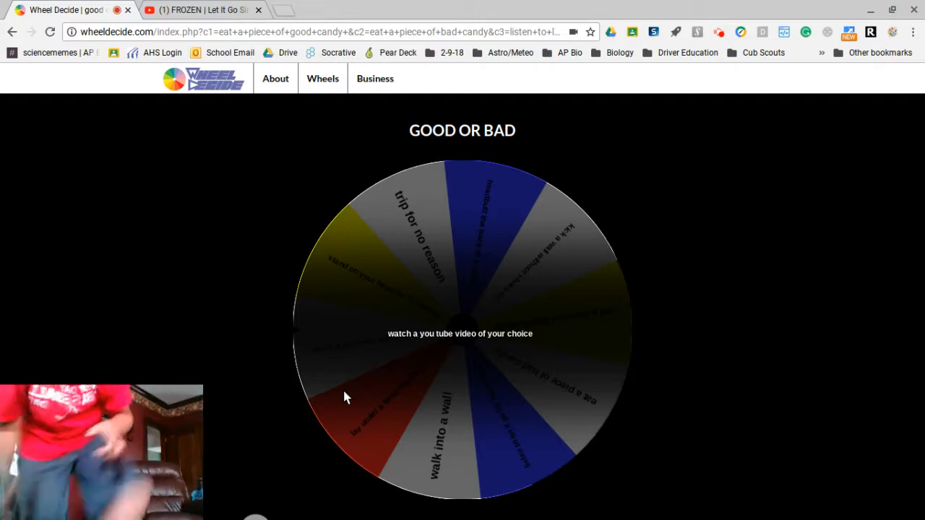
Dismiss the result and spin so the wheel rests with 'trip for no reason' at the marker.
{"action": "left_click", "coordinate": [463, 333]}
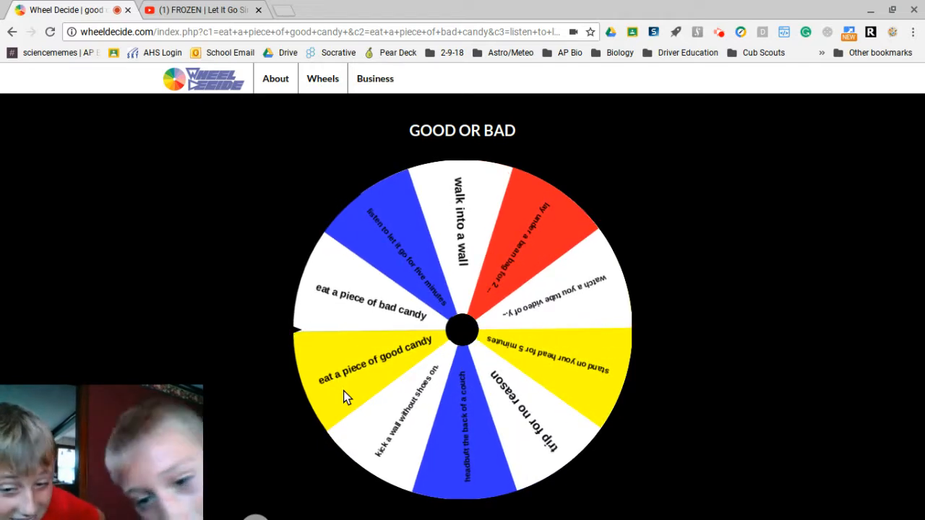
{"action": "left_click", "coordinate": [462, 329]}
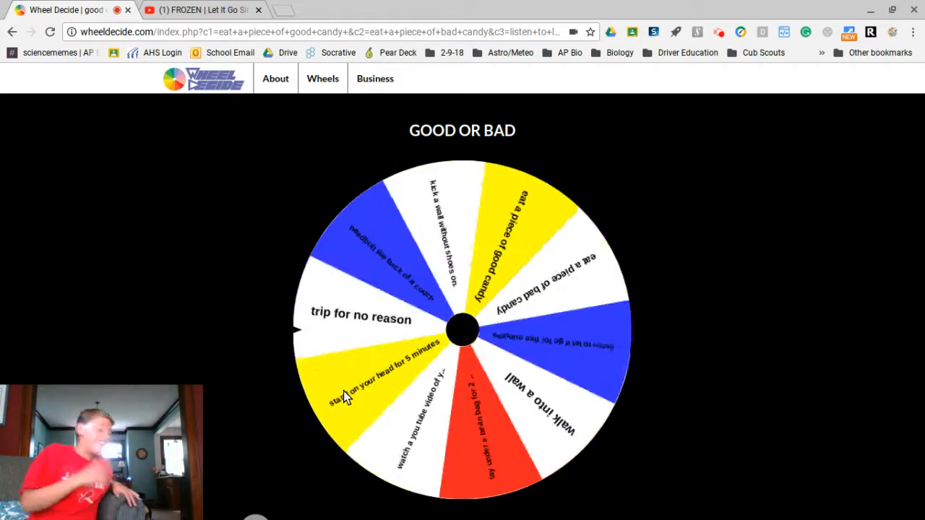
Spin five more times until the banner reads 'watch a you tube video of your choice'.
{"action": "left_click", "coordinate": [462, 329]}
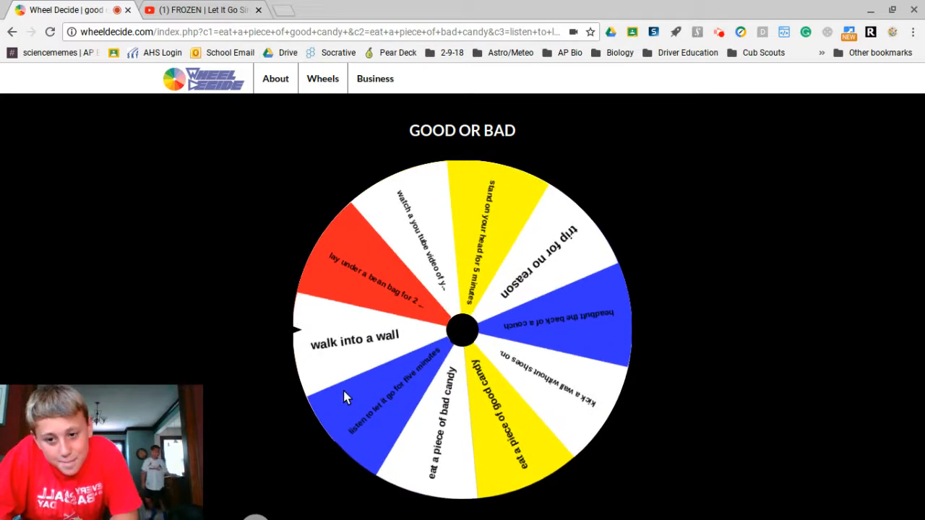
{"action": "left_click", "coordinate": [462, 329]}
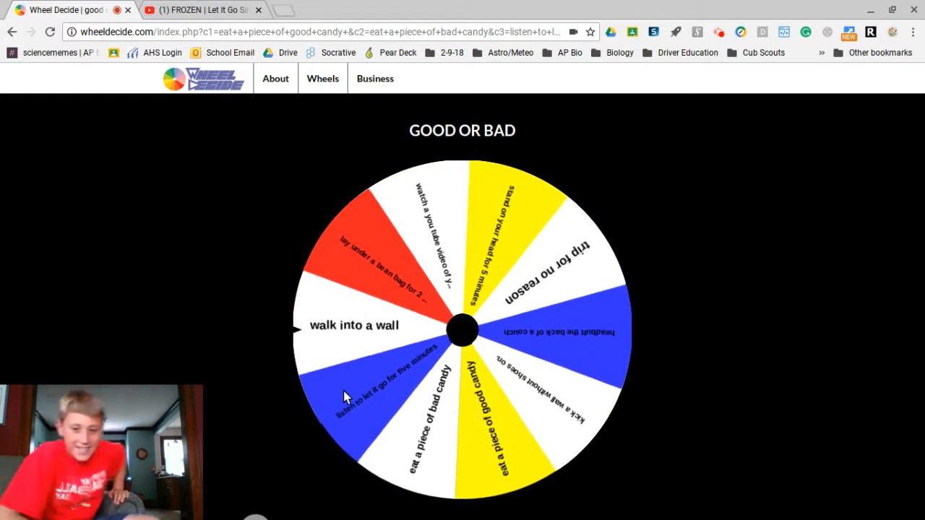
{"action": "left_click", "coordinate": [462, 329]}
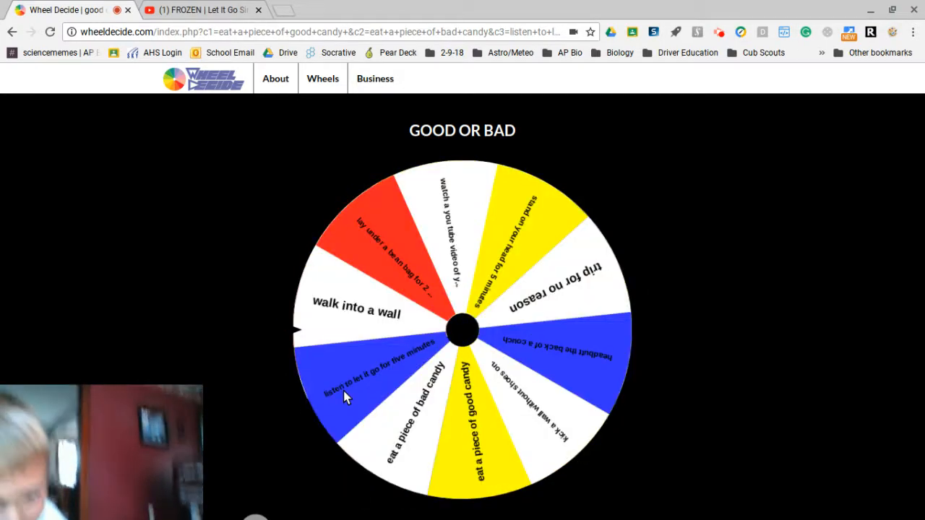
{"action": "left_click", "coordinate": [462, 330]}
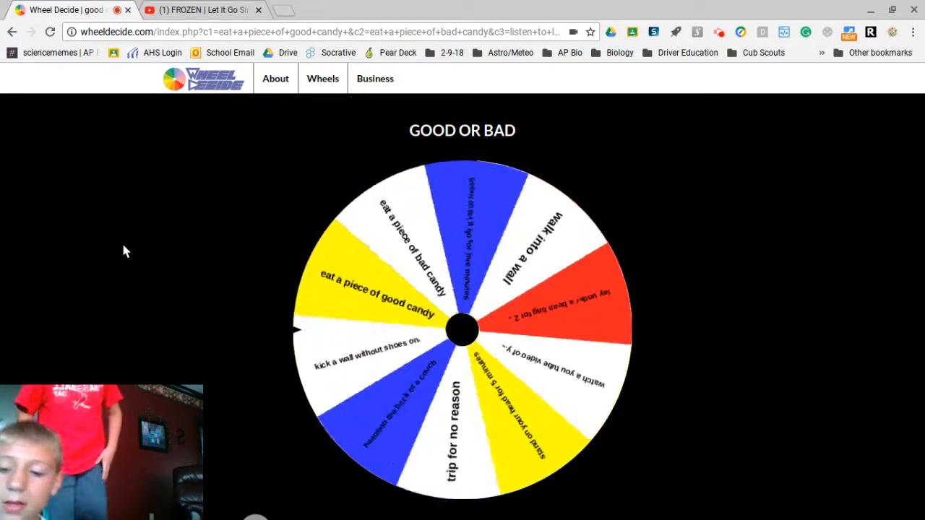
{"action": "left_click", "coordinate": [462, 329]}
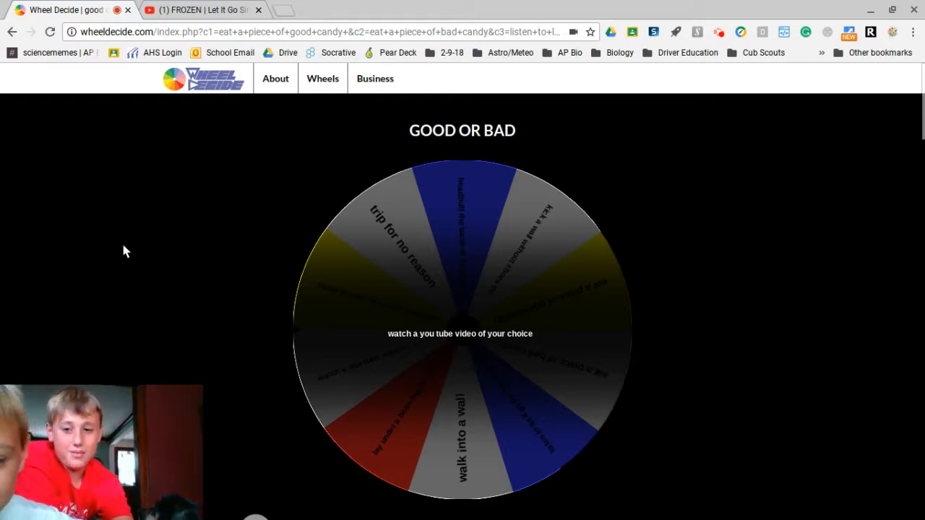
Scroll through the Wheel Builder section, return and spin the wheel toward 'eat a piece of good candy'.
{"action": "scroll", "scroll_direction": "down", "scroll_amount": 3}
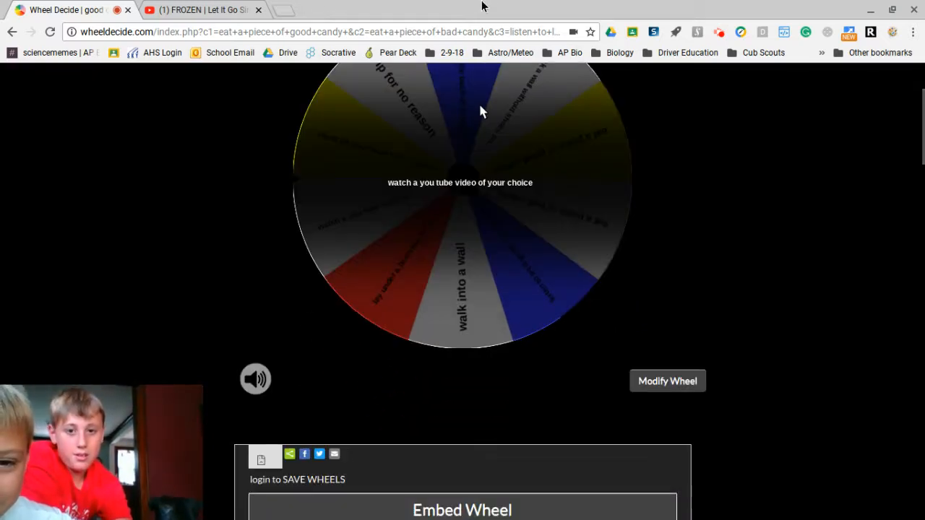
{"action": "left_click", "coordinate": [459, 202]}
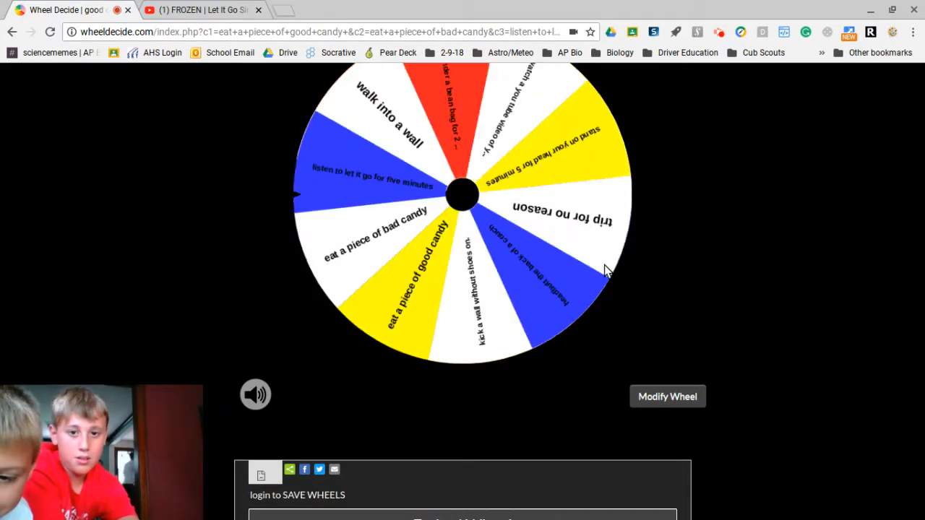
{"action": "scroll", "scroll_direction": "down", "scroll_amount": 3}
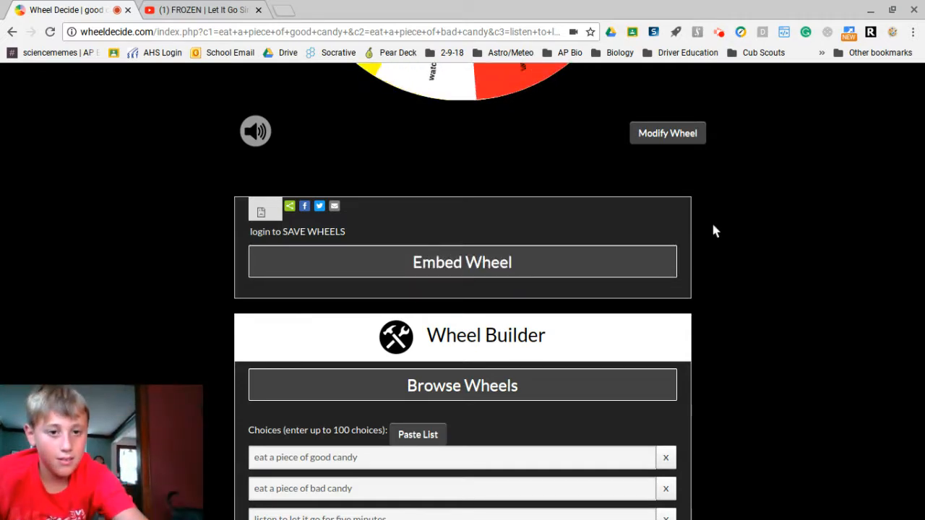
{"action": "scroll", "scroll_direction": "up", "scroll_amount": 3}
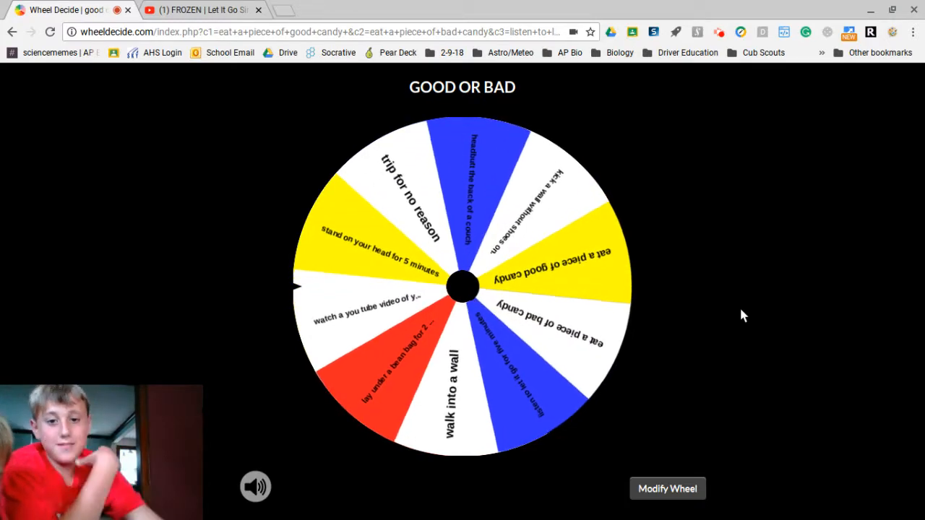
{"action": "left_click", "coordinate": [463, 287]}
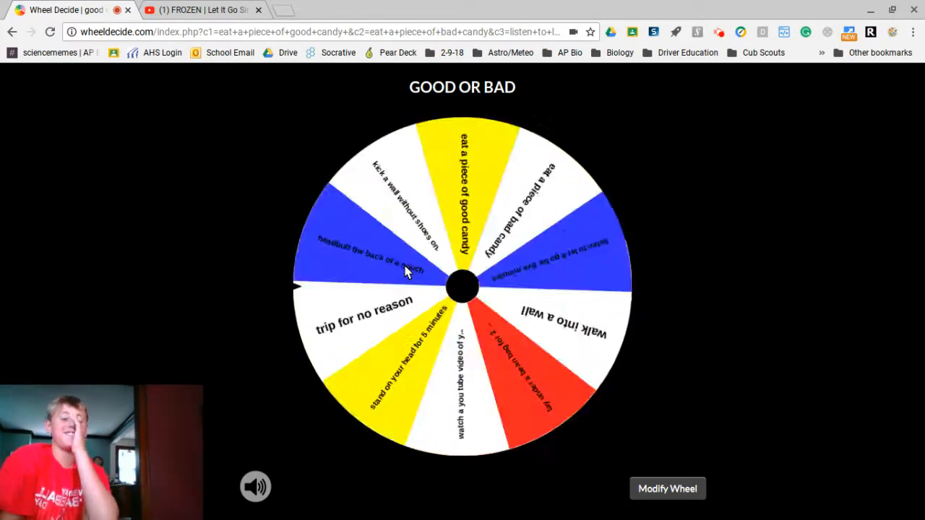
{"action": "left_click", "coordinate": [463, 286]}
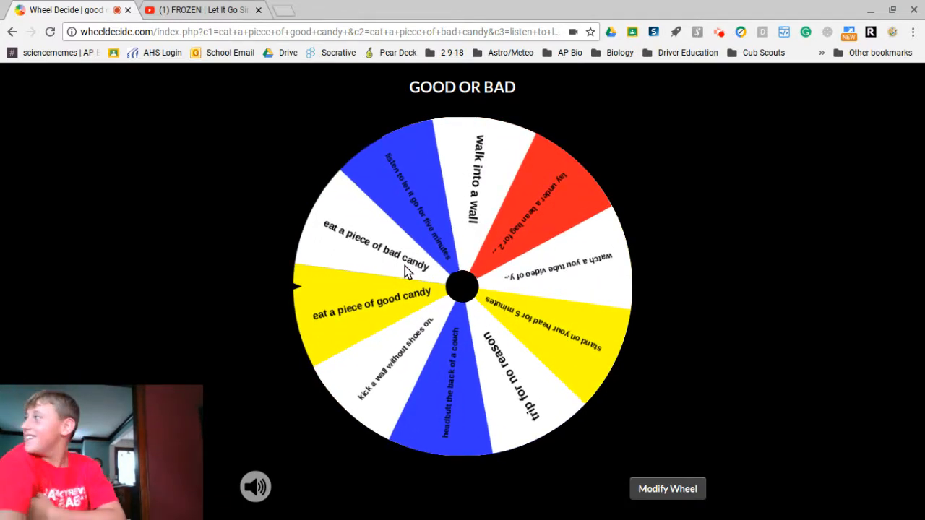
Spin the wheel a few times, leaving 'headbutt the back of a couch' at the marker.
{"action": "left_click", "coordinate": [463, 286]}
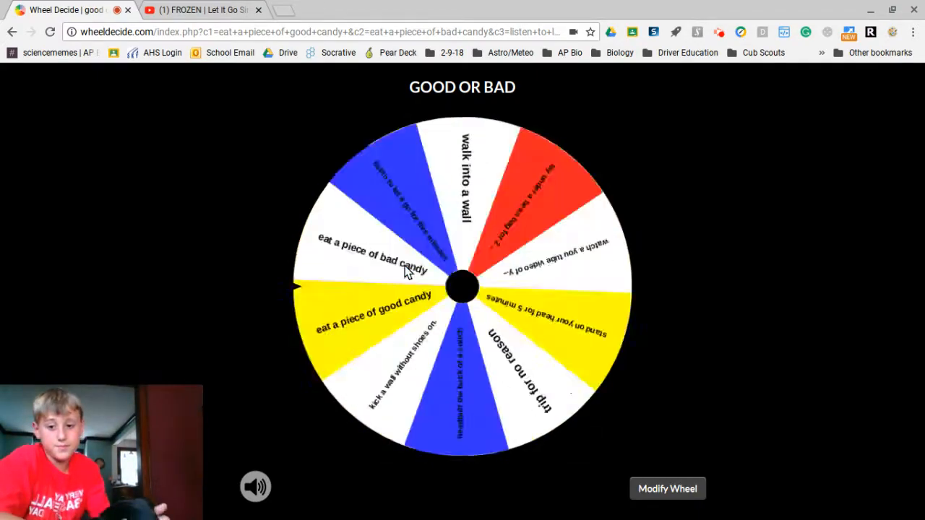
{"action": "left_click", "coordinate": [463, 286]}
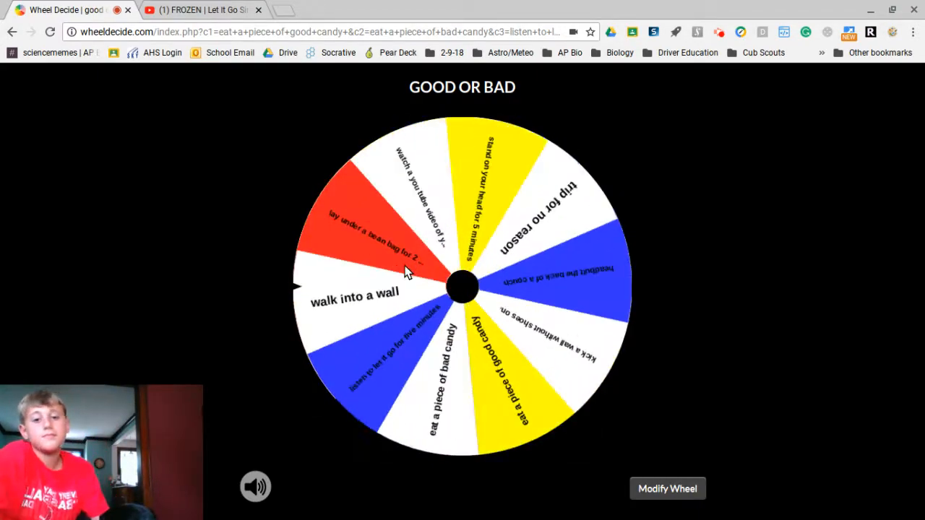
{"action": "left_click", "coordinate": [462, 287]}
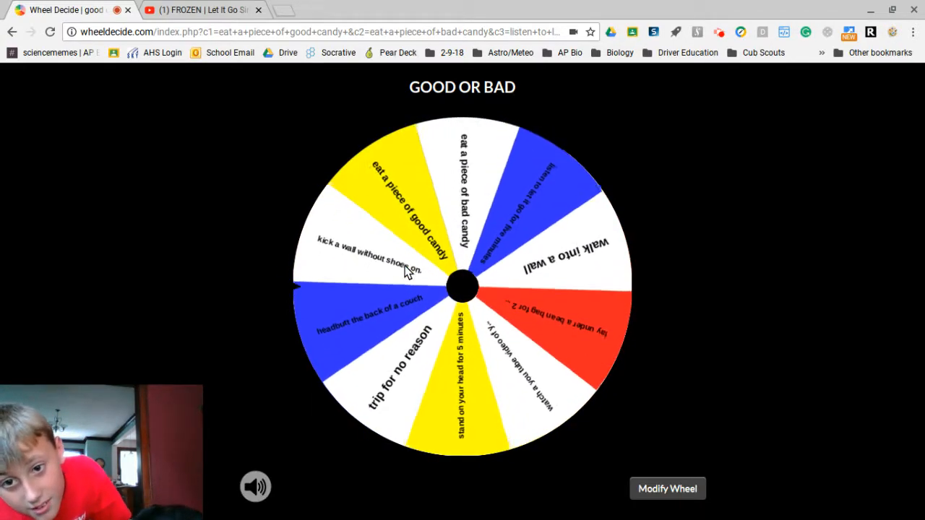
{"action": "left_click", "coordinate": [462, 284]}
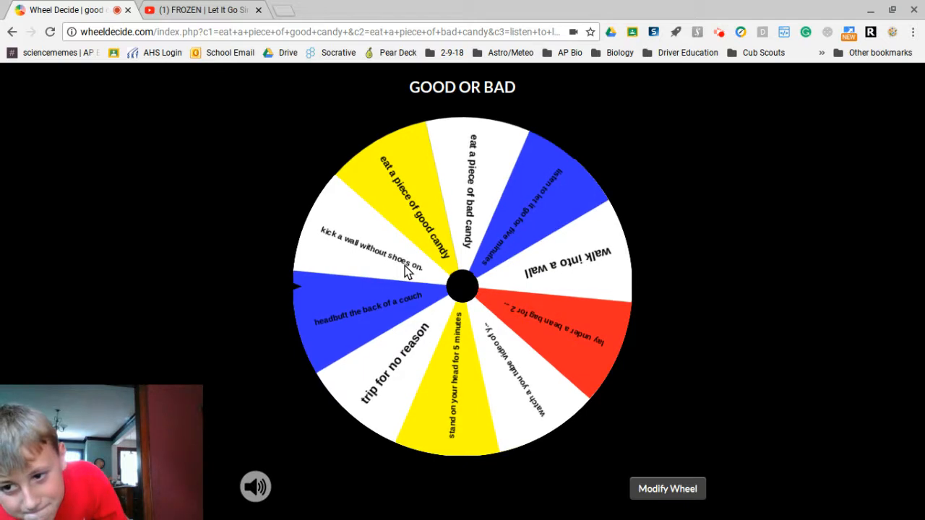
Spin once more so the wheel rests with 'watch a you tube video' near the marker.
{"action": "left_click", "coordinate": [463, 283]}
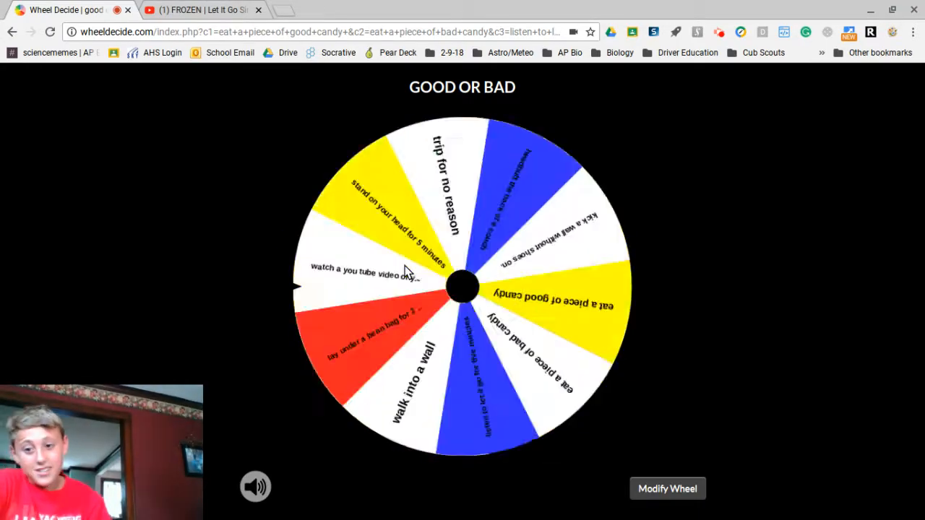
Spin the GOOD OR BAD wheel repeatedly until it announces 'headbutt the back of a couch'.
{"action": "left_click", "coordinate": [462, 287]}
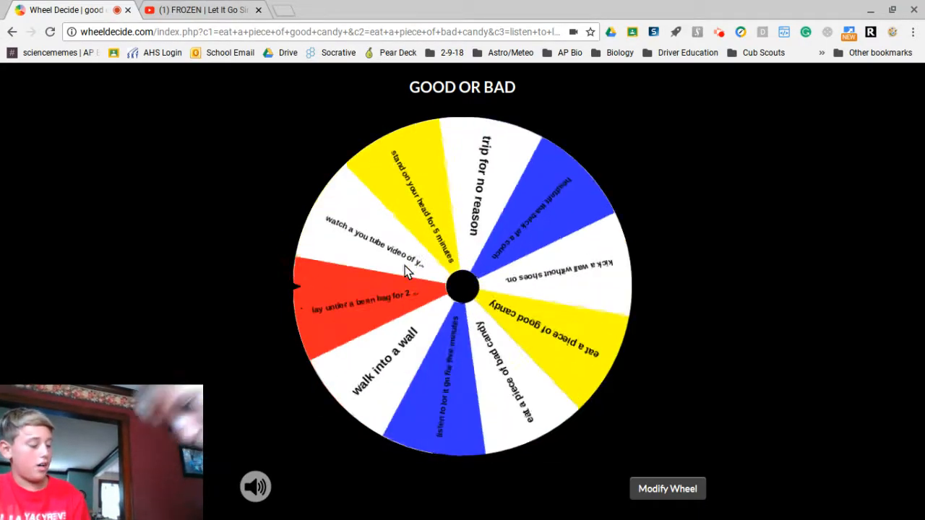
{"action": "left_click", "coordinate": [462, 287]}
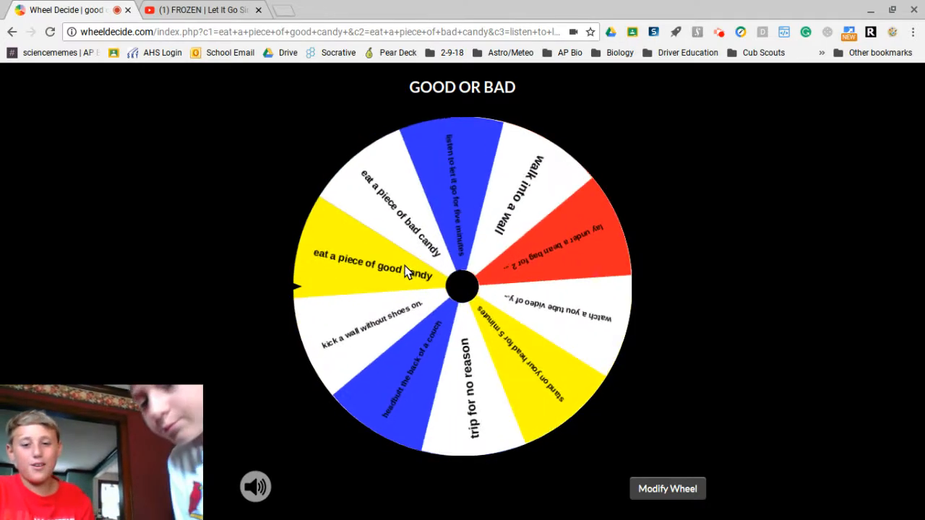
{"action": "left_click", "coordinate": [463, 283]}
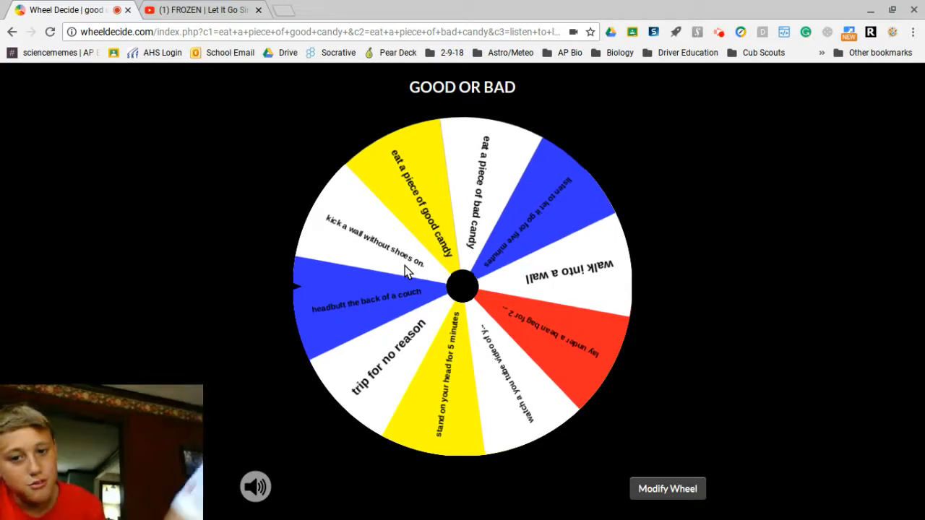
{"action": "left_click", "coordinate": [462, 284]}
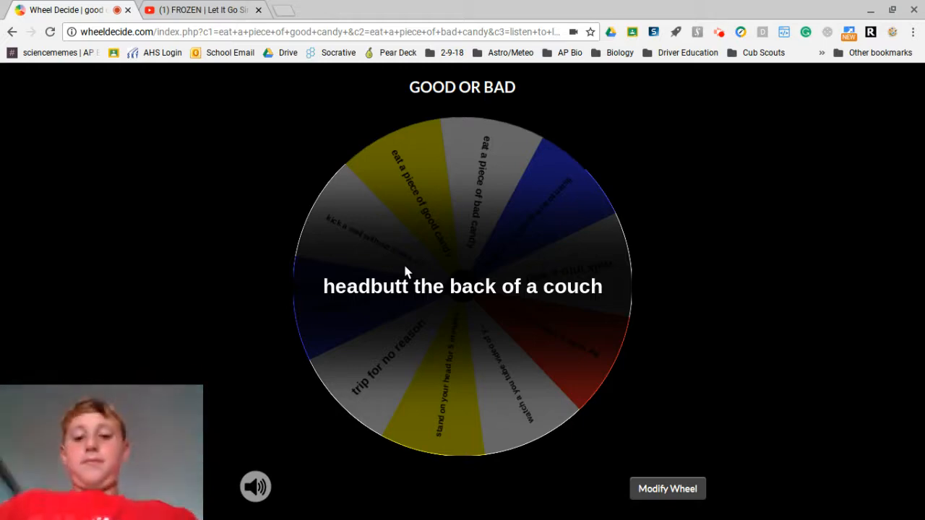
Dismiss that result and spin again several times, coming to rest on 'walk into a wall'.
{"action": "left_click", "coordinate": [463, 286]}
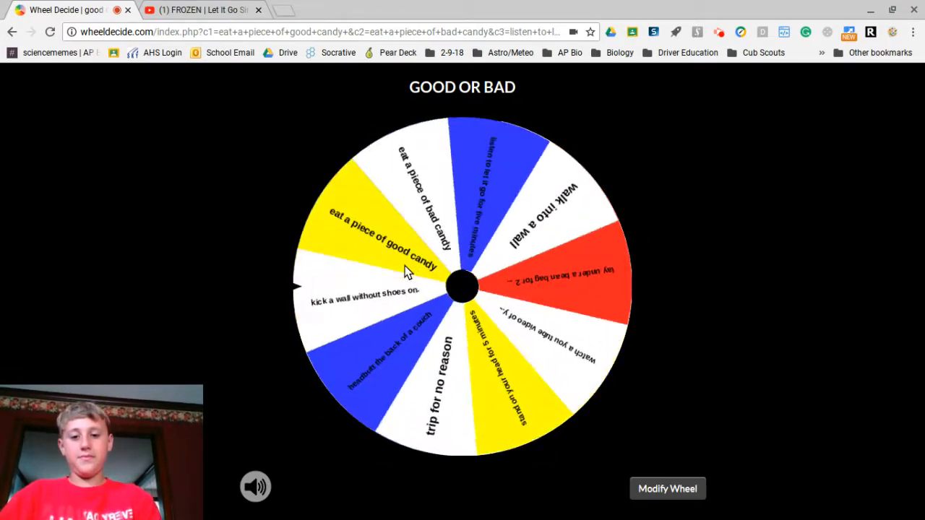
{"action": "left_click", "coordinate": [463, 287]}
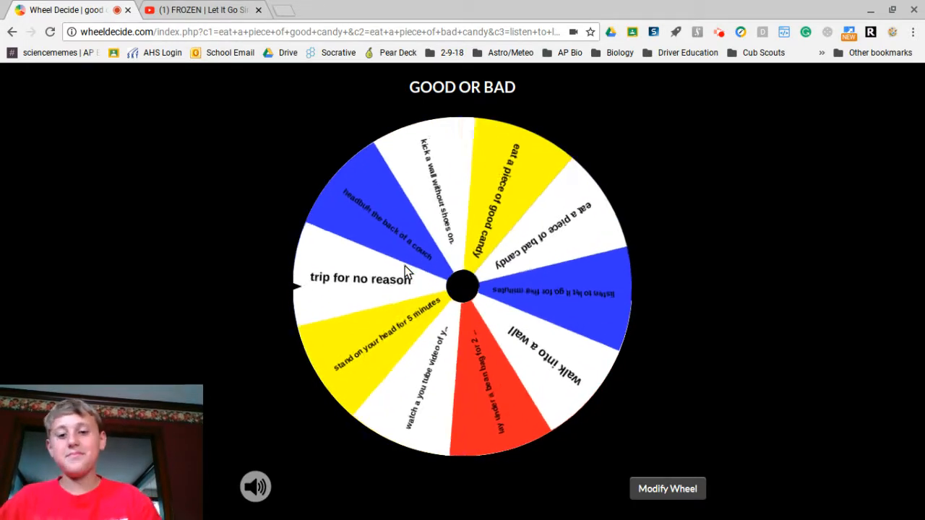
{"action": "left_click", "coordinate": [463, 286]}
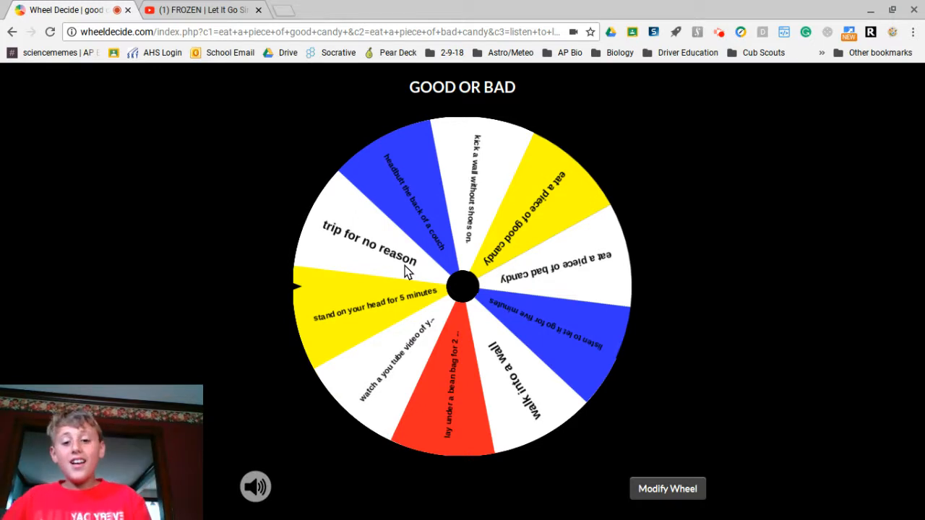
{"action": "left_click", "coordinate": [463, 286]}
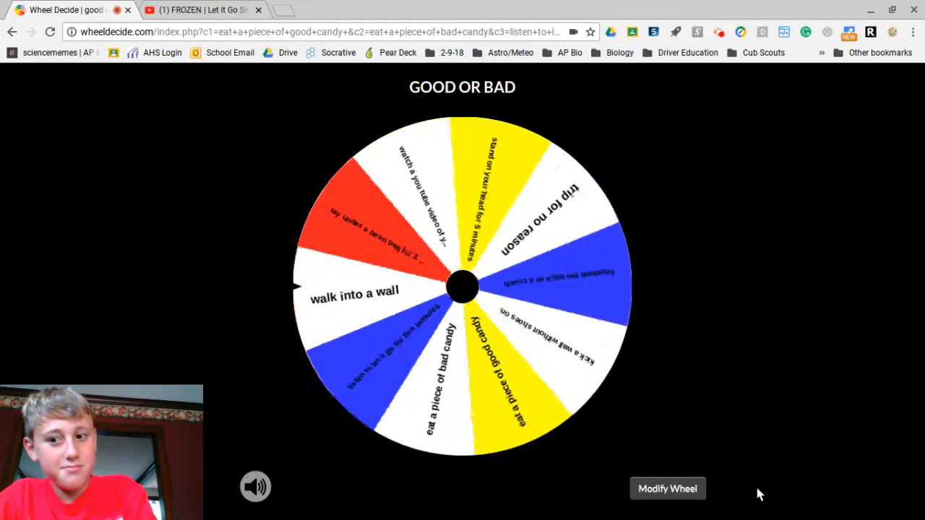
Spin the wheel again and again, dismissing the candy result along the way.
{"action": "left_click", "coordinate": [462, 286]}
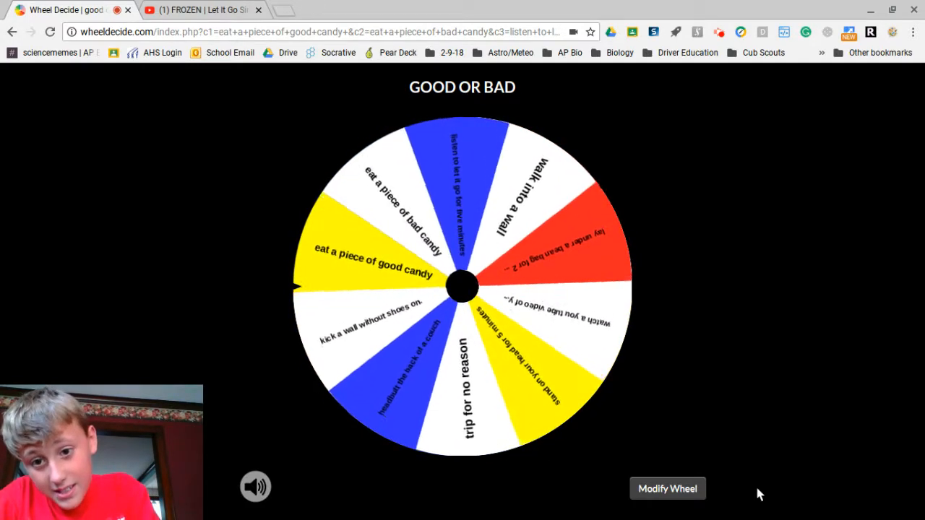
{"action": "left_click", "coordinate": [463, 286]}
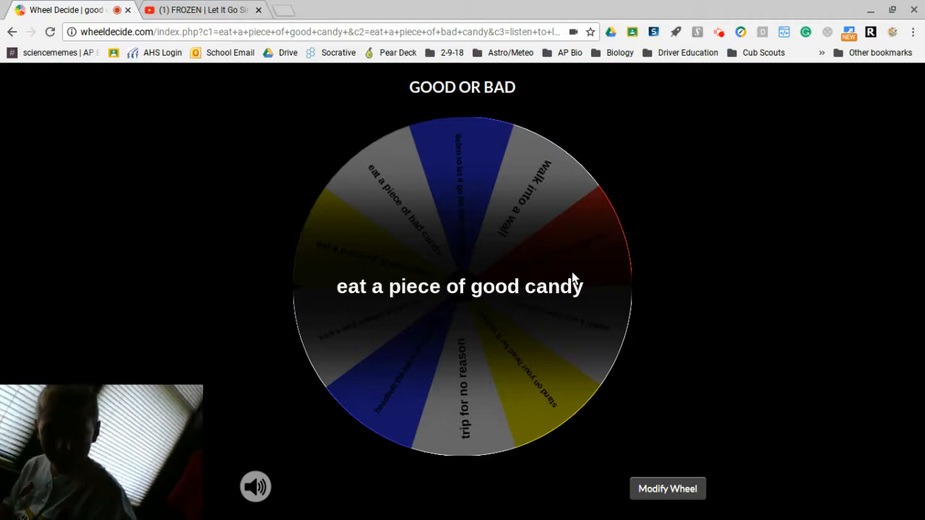
{"action": "left_click", "coordinate": [459, 286]}
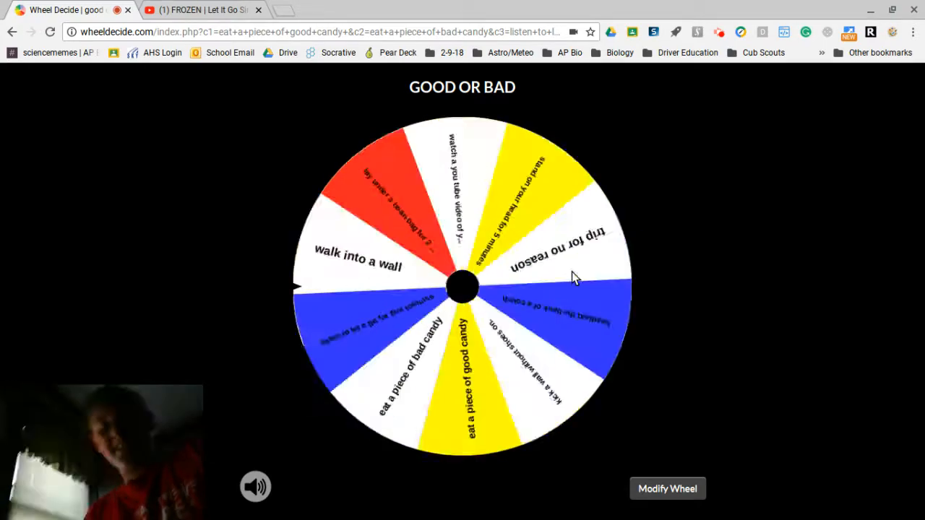
{"action": "left_click", "coordinate": [462, 281]}
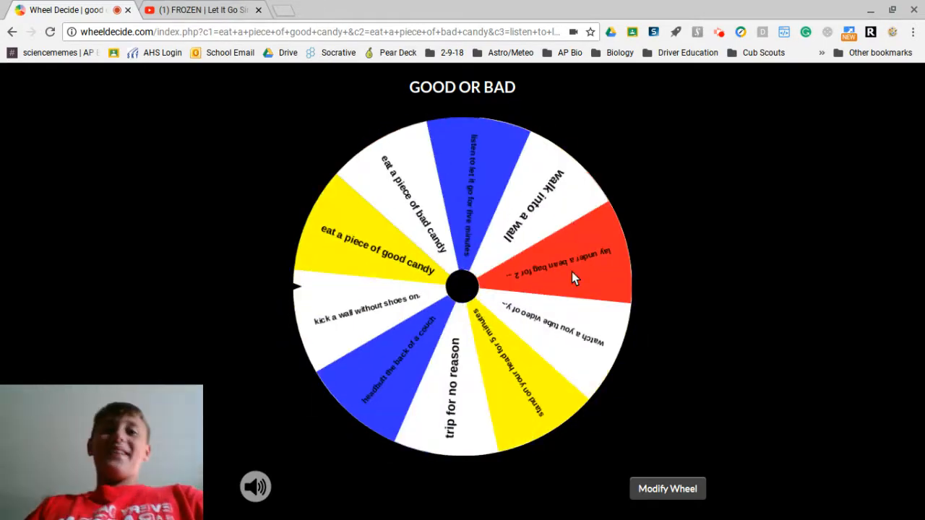
{"action": "left_click", "coordinate": [462, 286]}
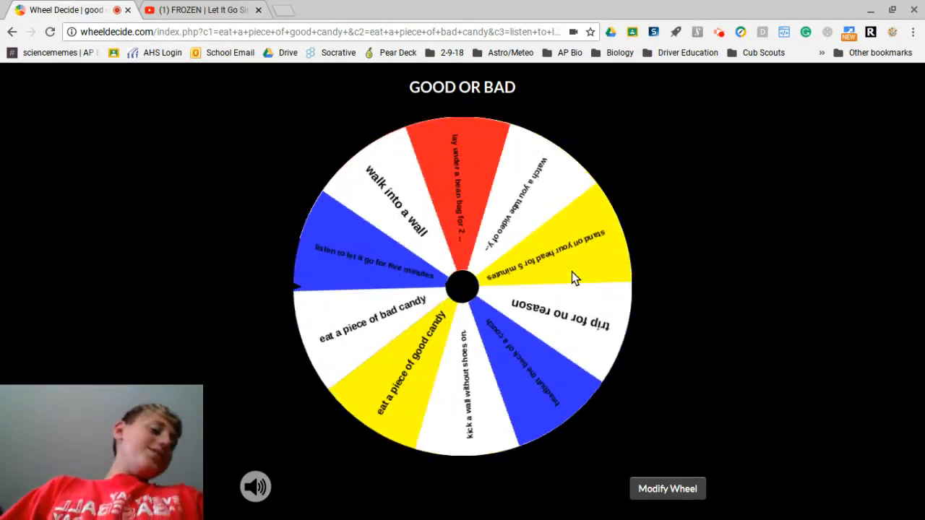
{"action": "left_click", "coordinate": [462, 287]}
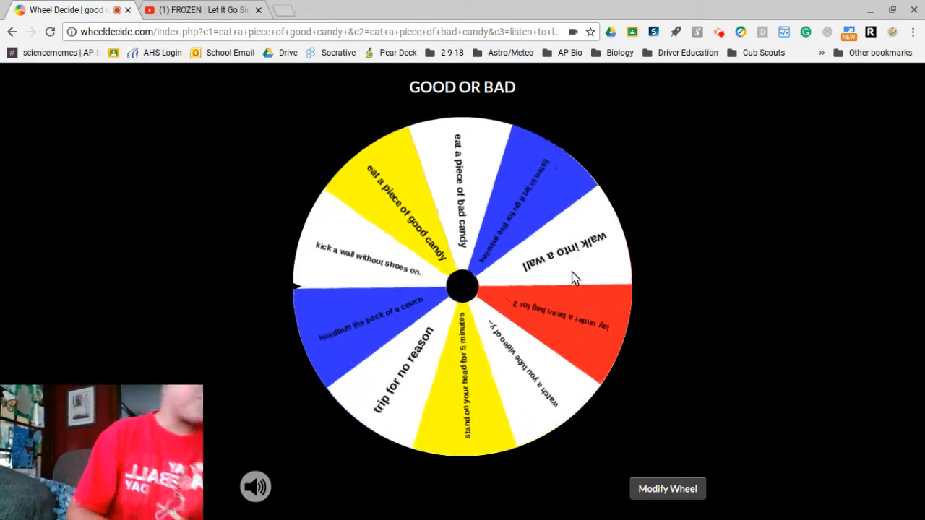
{"action": "left_click", "coordinate": [462, 286]}
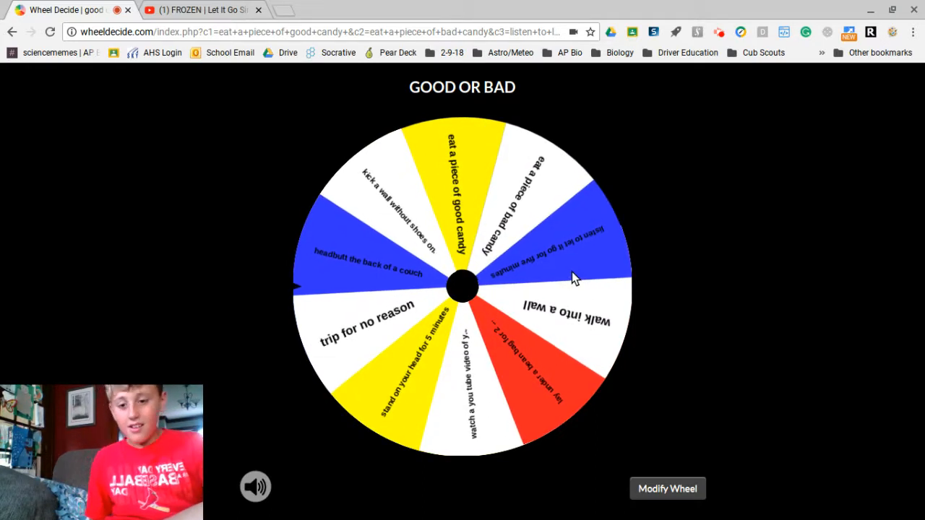
{"action": "left_click", "coordinate": [462, 285]}
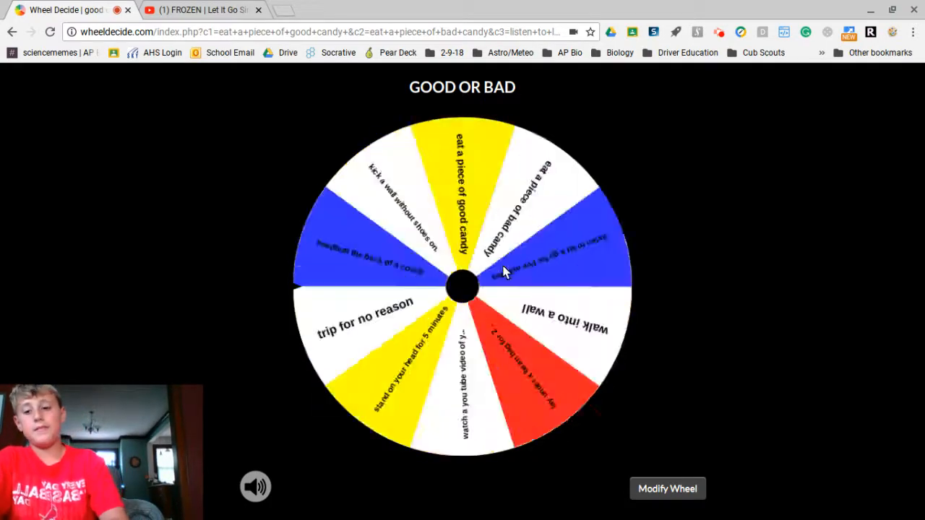
Give the wheel several more spins until it rests near 'lay under a bean bag'.
{"action": "left_click", "coordinate": [463, 286]}
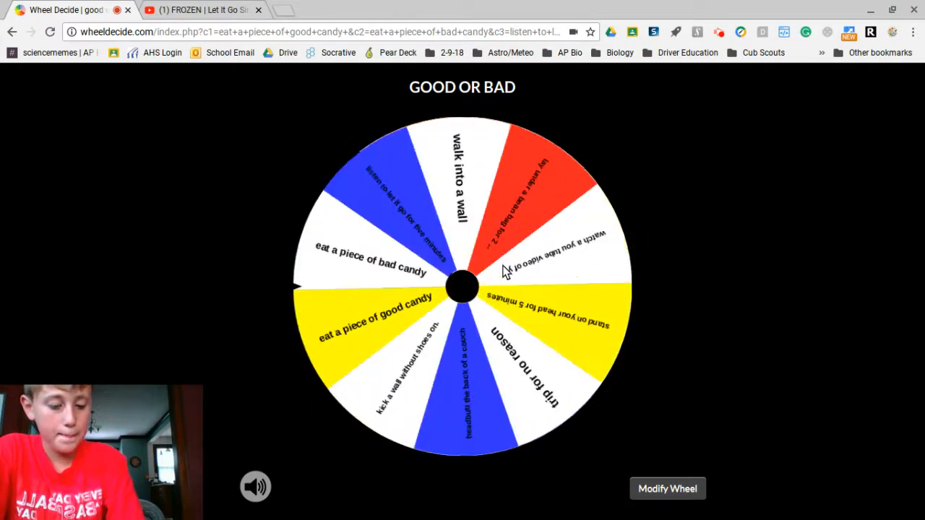
{"action": "left_click", "coordinate": [462, 286]}
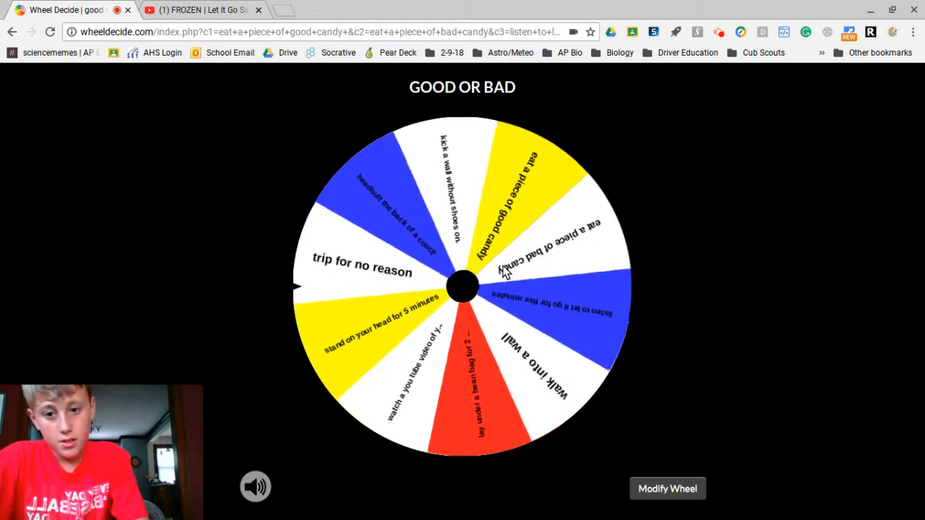
{"action": "left_click", "coordinate": [463, 283]}
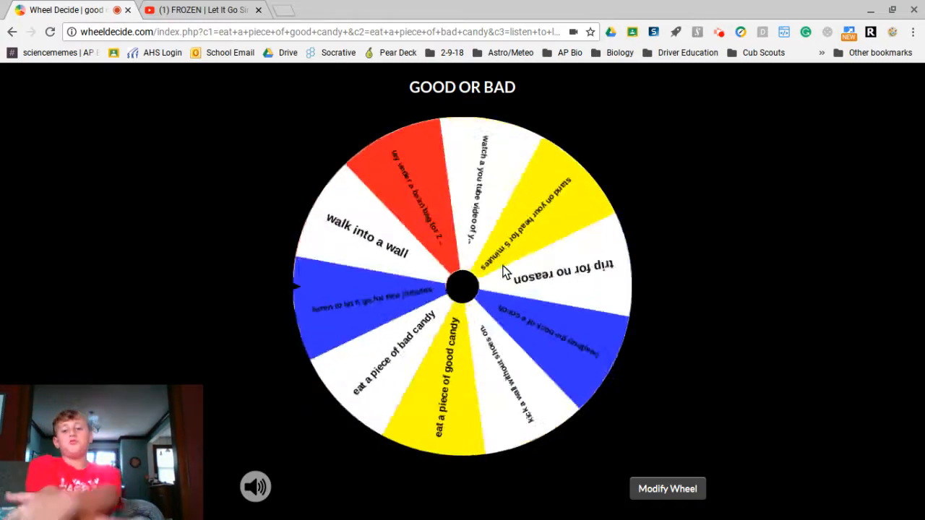
{"action": "left_click", "coordinate": [463, 286]}
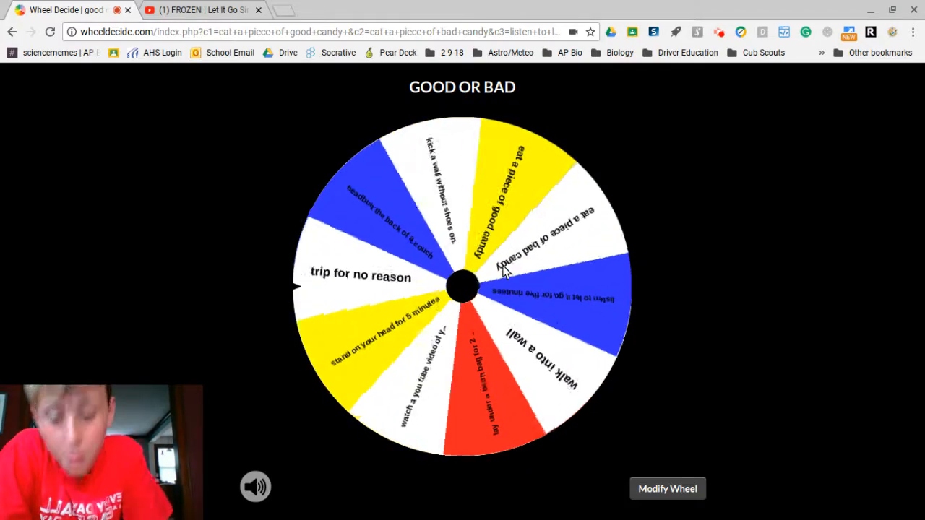
{"action": "left_click", "coordinate": [462, 286]}
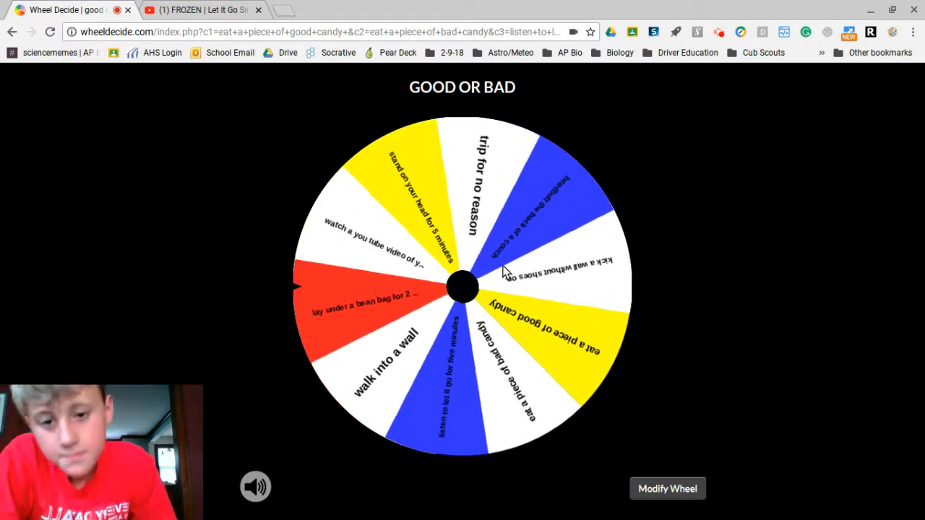
Spin once more to land on 'lay under a bean bag for 2 minutes', then show the Screencastify controls.
{"action": "left_click", "coordinate": [462, 286]}
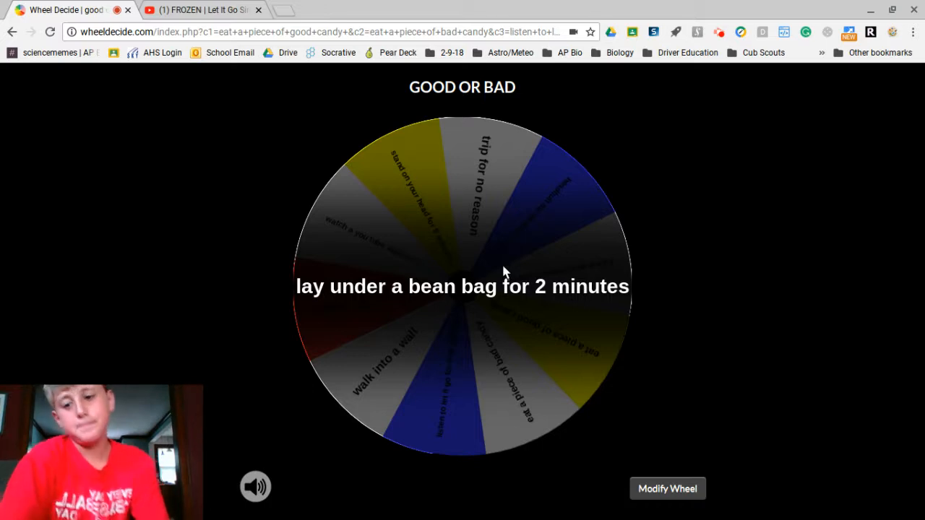
{"action": "mouse_move", "coordinate": [658, 127]}
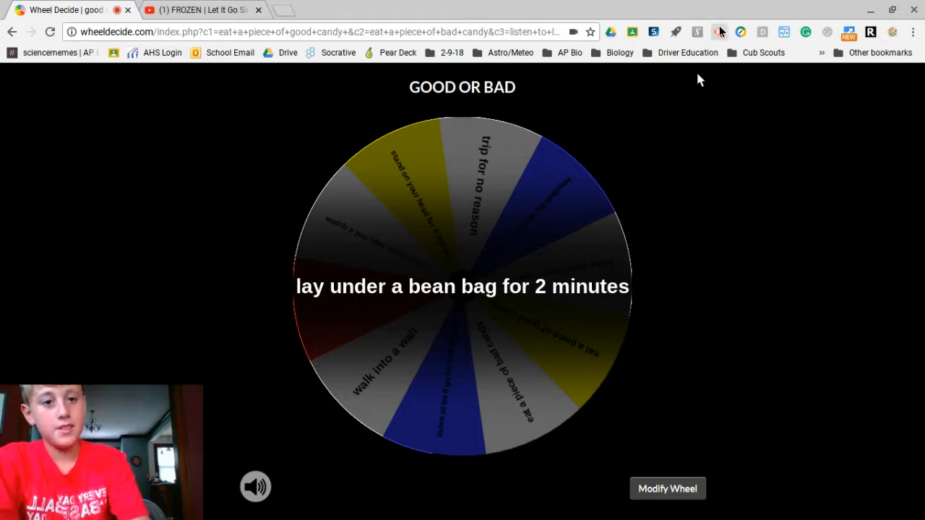
{"action": "left_click", "coordinate": [720, 31]}
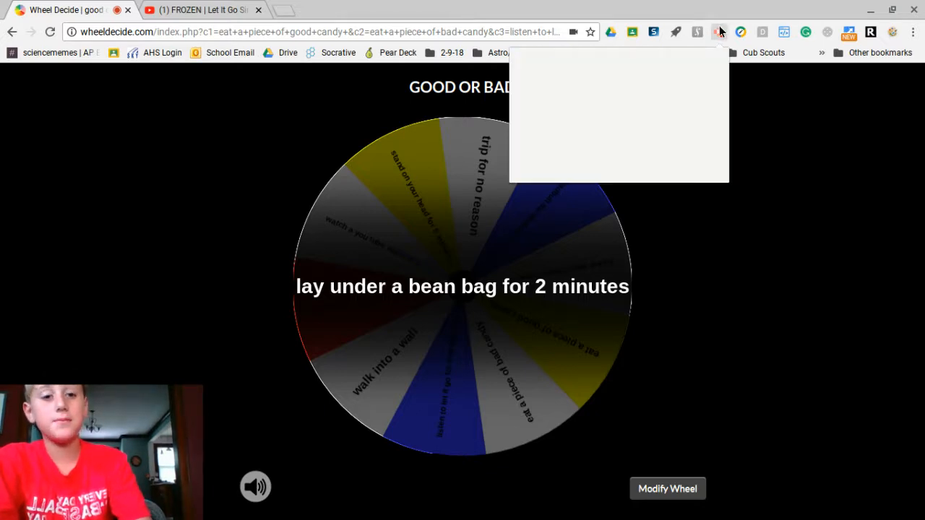
{"action": "left_click", "coordinate": [720, 31]}
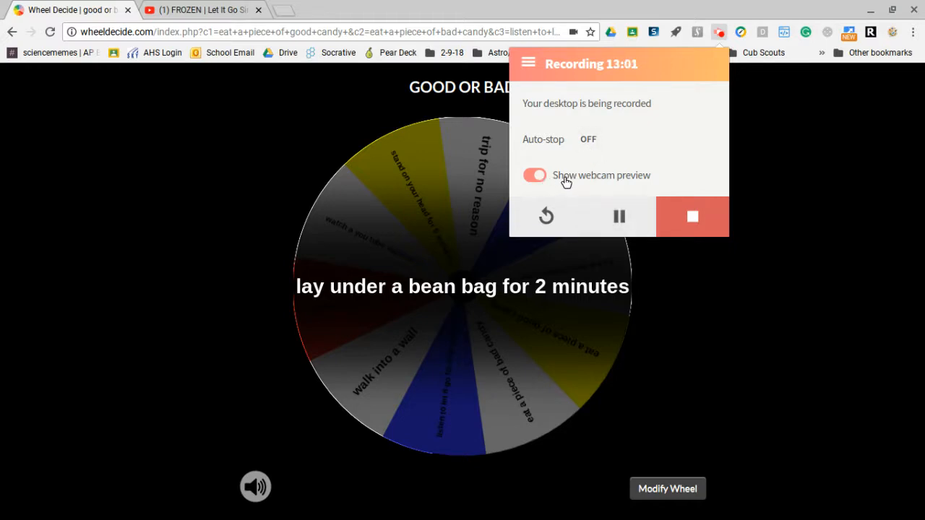
Toggle the webcam preview and put the Screencastify popup away so the bean bag result shows.
{"action": "left_click", "coordinate": [534, 175]}
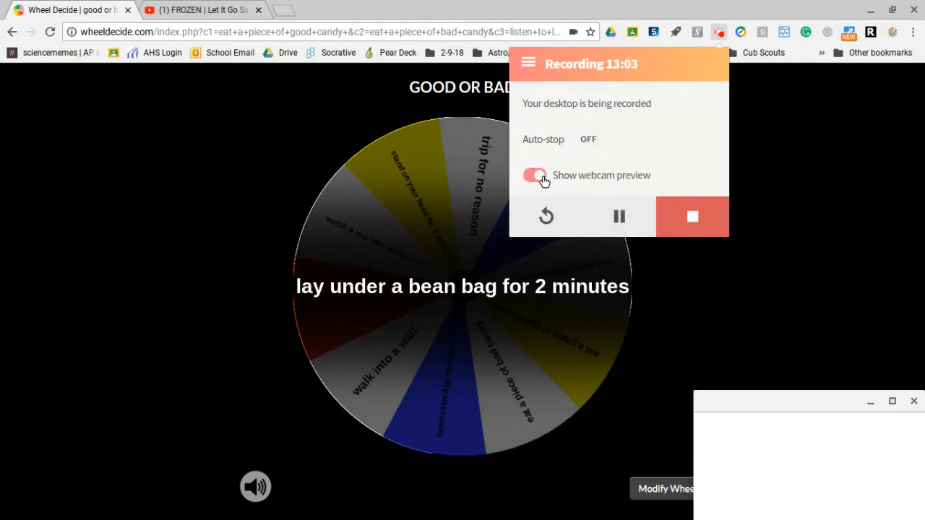
{"action": "left_click", "coordinate": [534, 175]}
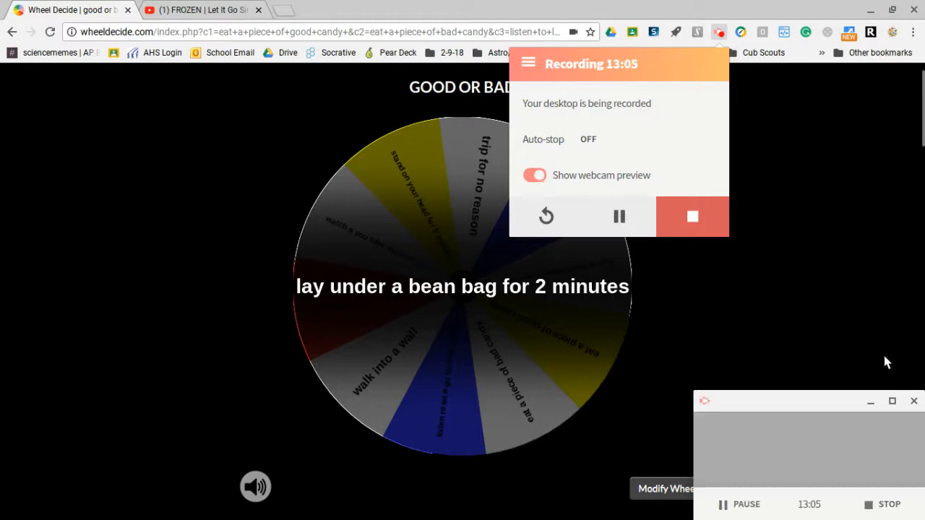
{"action": "mouse_move", "coordinate": [714, 426]}
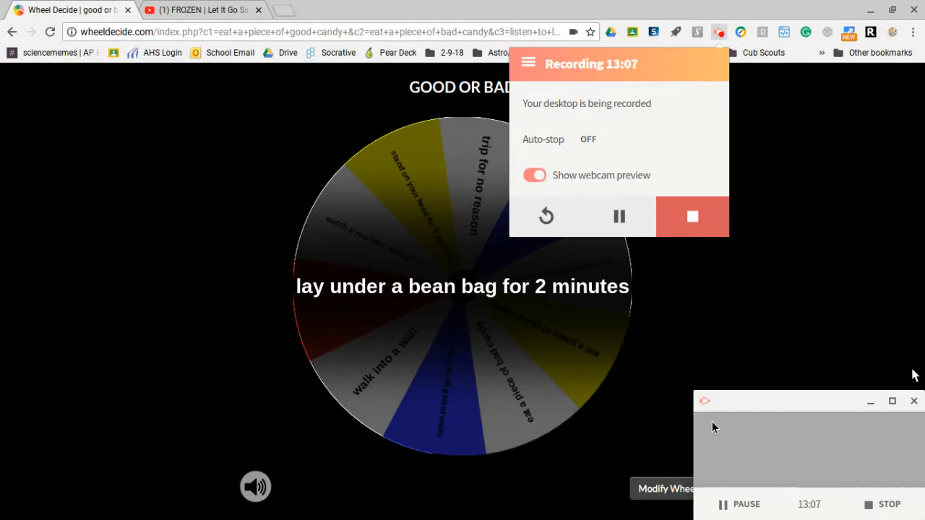
{"action": "mouse_move", "coordinate": [849, 385]}
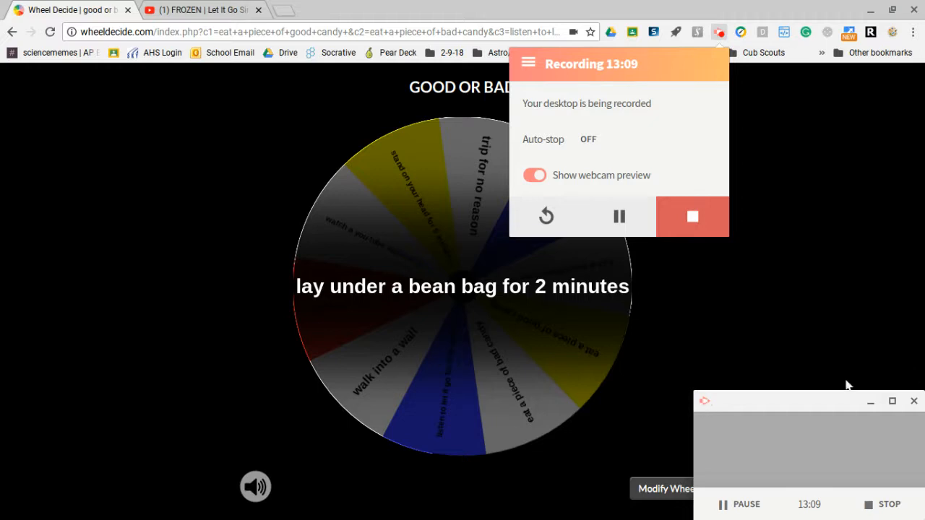
{"action": "mouse_move", "coordinate": [619, 217]}
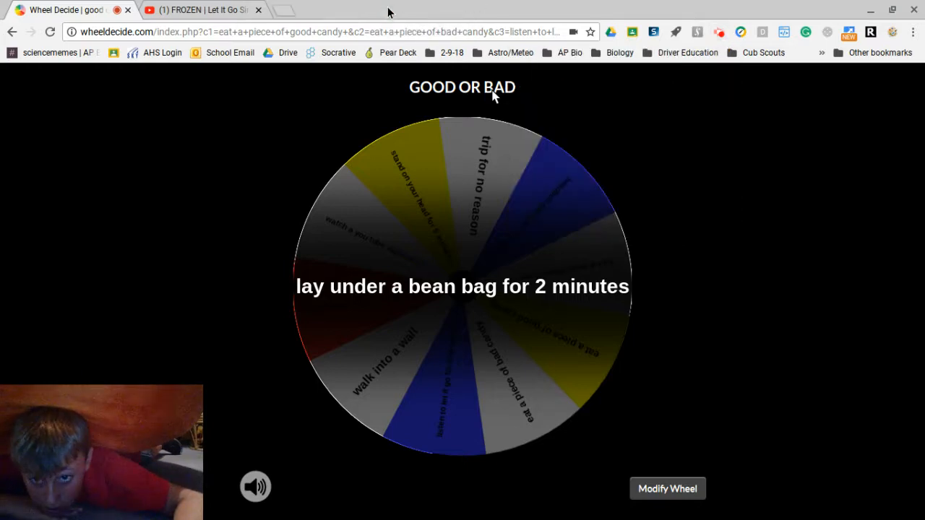
{"action": "mouse_move", "coordinate": [315, 6]}
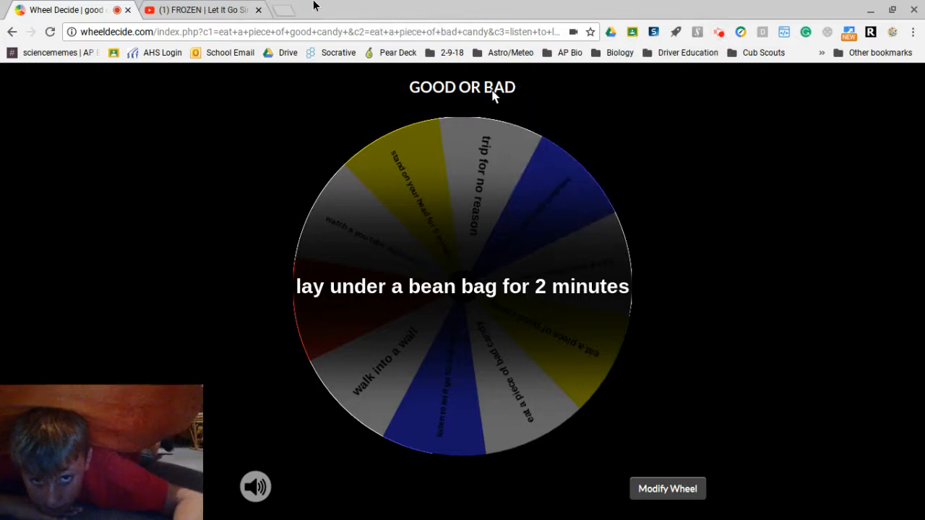
Start a Google '2 minute timer' counting down in a new Chrome tab.
{"action": "left_click", "coordinate": [282, 9]}
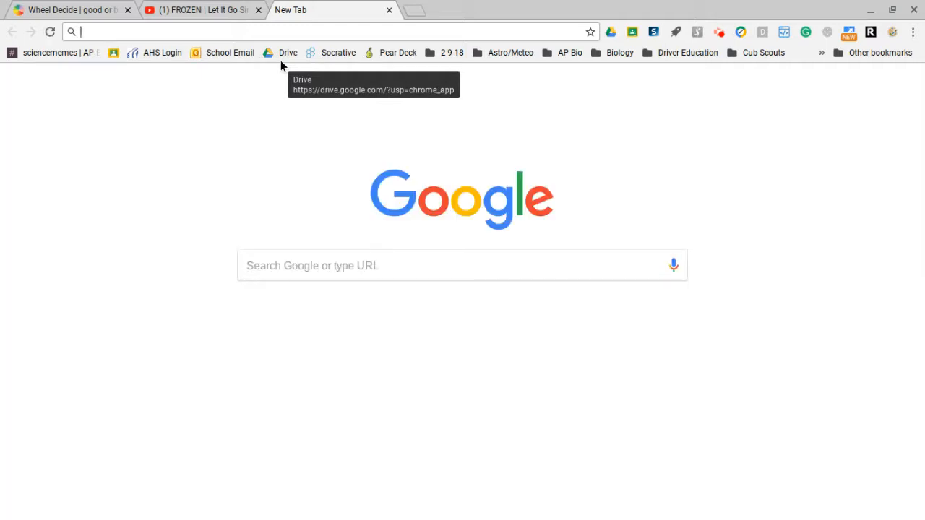
{"action": "type", "text": "2"}
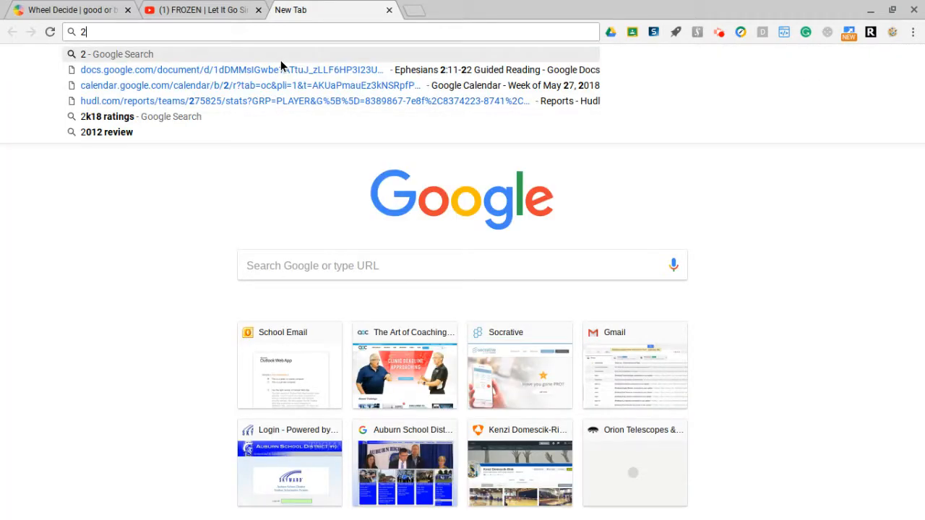
{"action": "type", "text": "m"}
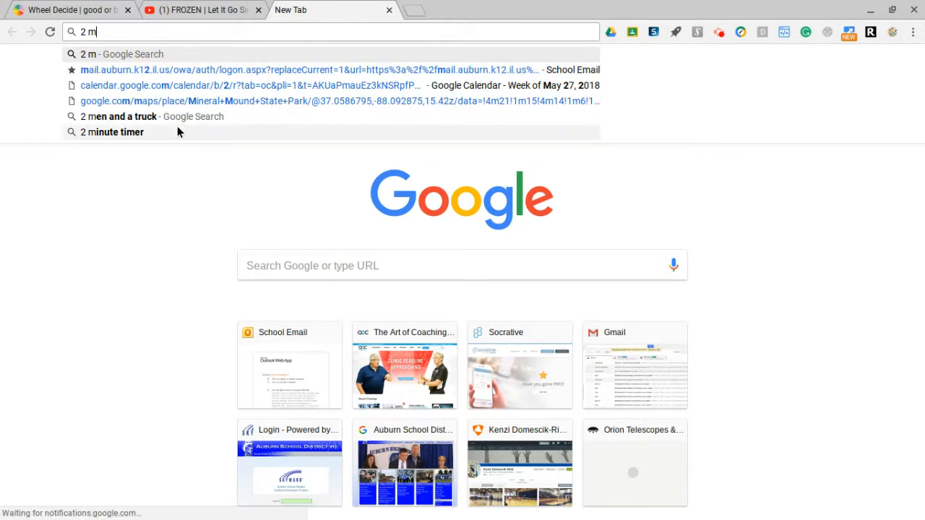
{"action": "left_click", "coordinate": [113, 132]}
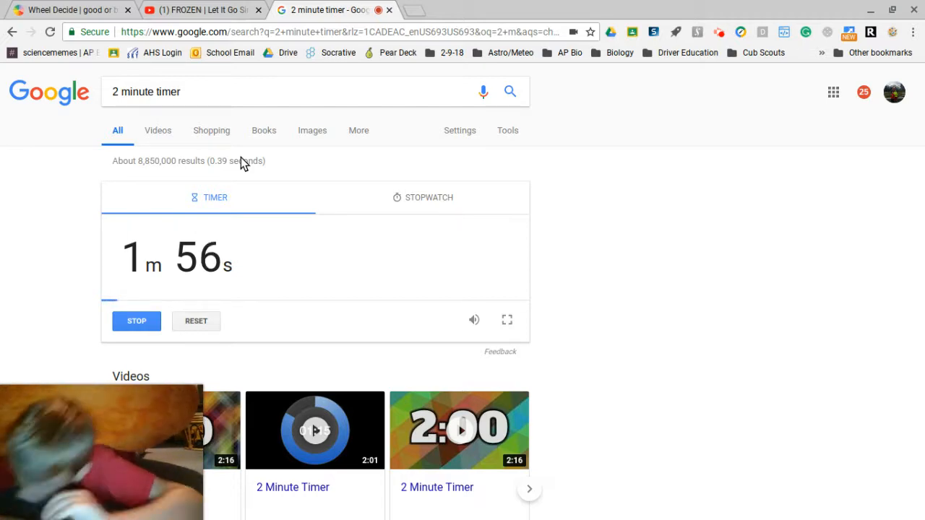
In the YouTube tab, replace the Let It Go search with 'tdbarrett' and show that channel's results.
{"action": "left_click", "coordinate": [203, 9]}
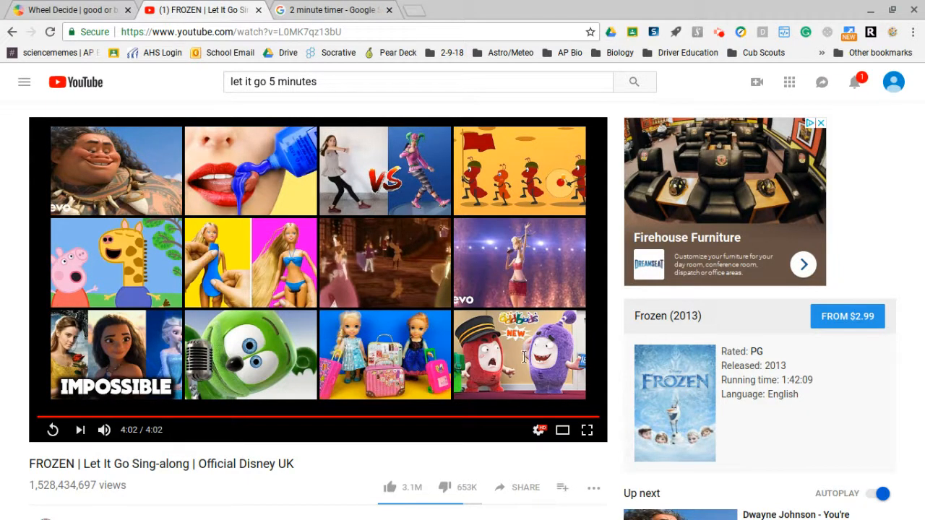
{"action": "mouse_move", "coordinate": [587, 431]}
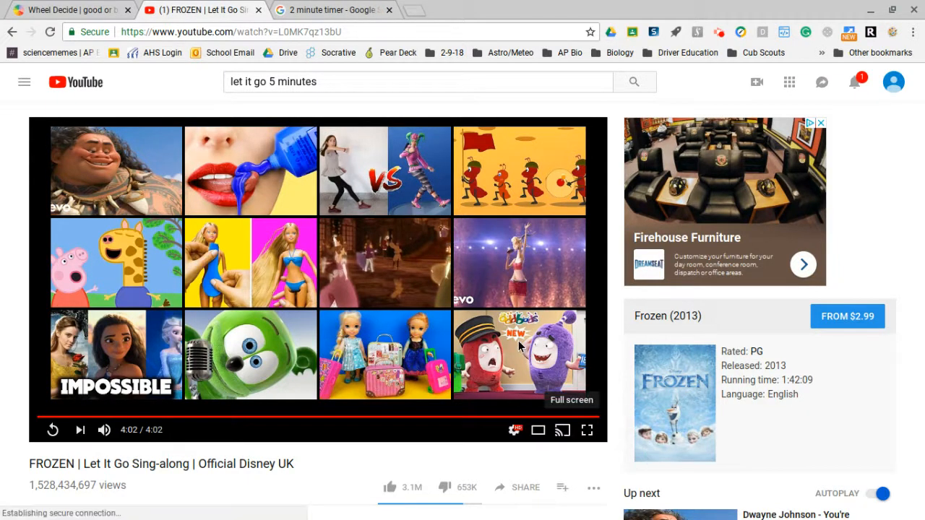
{"action": "mouse_move", "coordinate": [268, 78]}
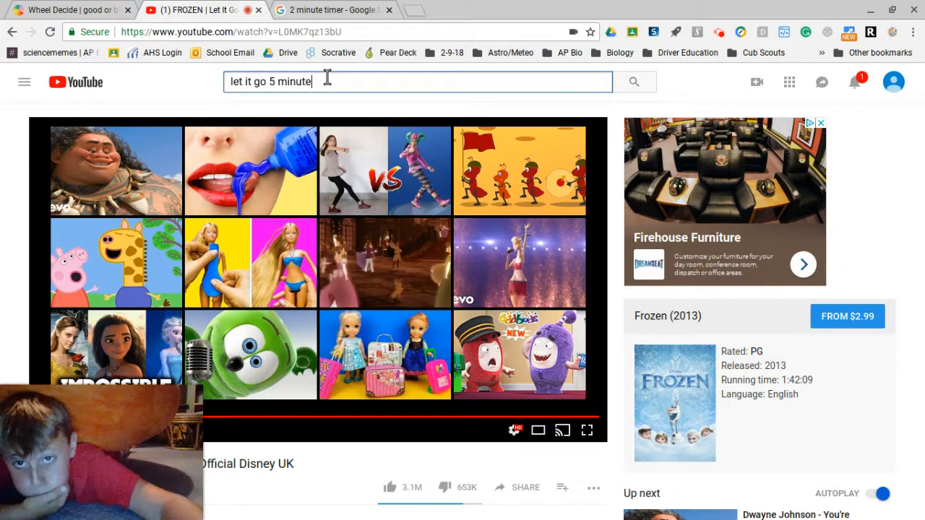
{"action": "key", "text": "ctrl+a"}
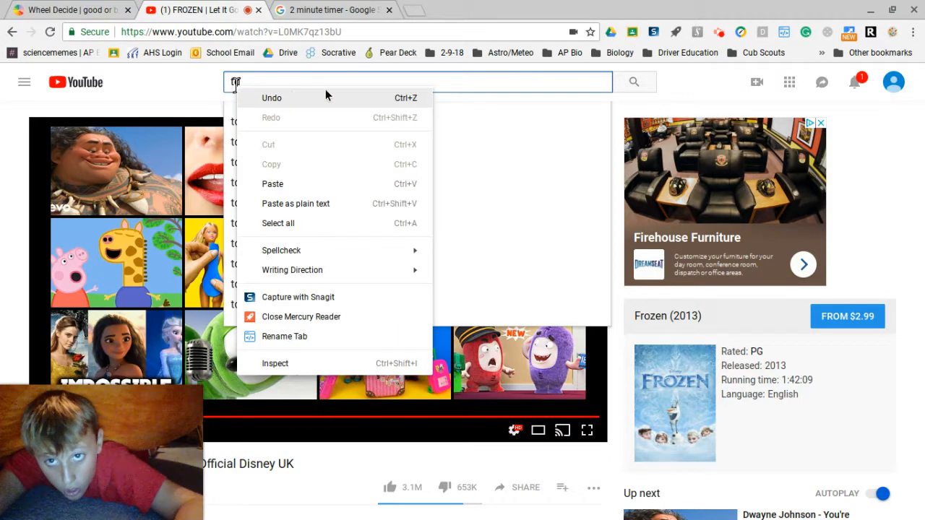
{"action": "mouse_move", "coordinate": [295, 80]}
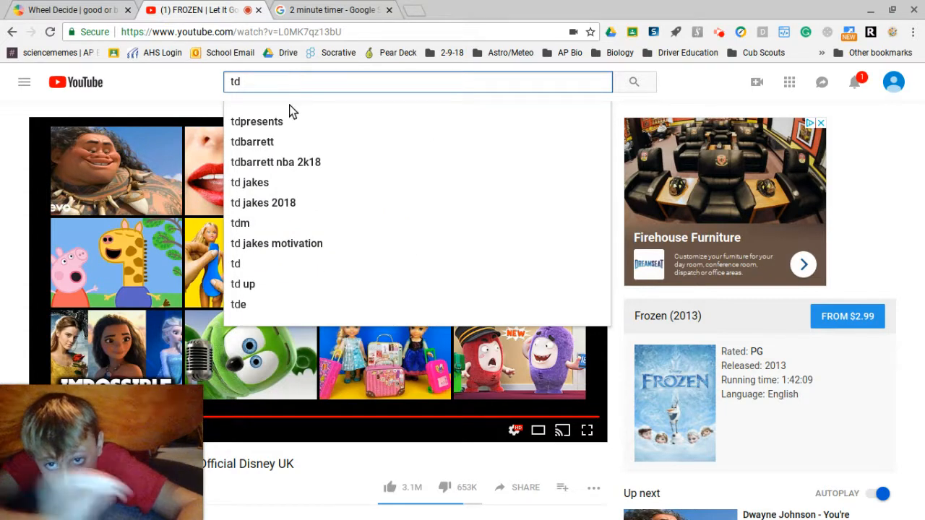
{"action": "mouse_move", "coordinate": [275, 139]}
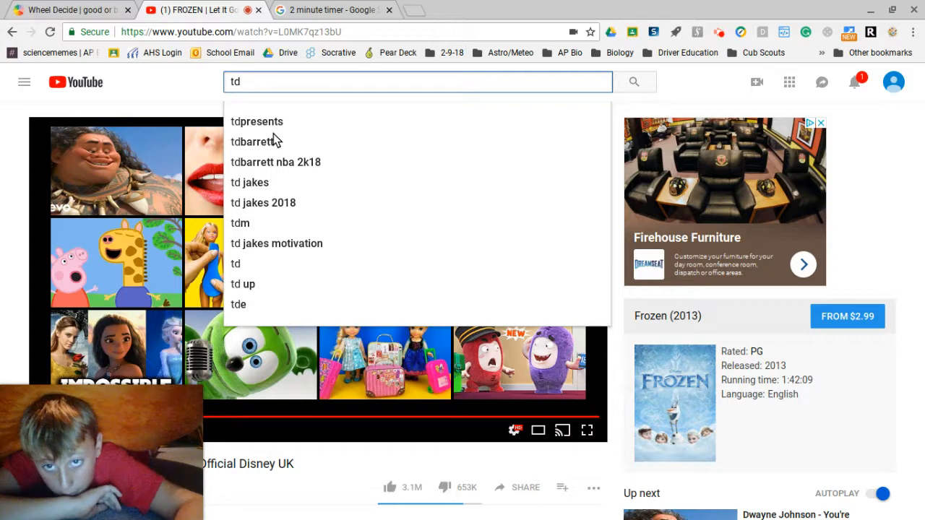
{"action": "left_click", "coordinate": [254, 142]}
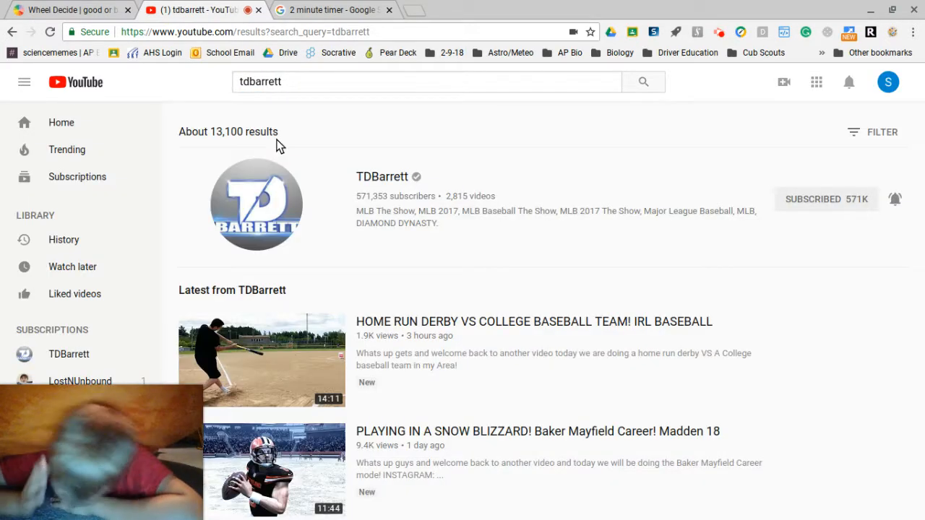
{"action": "mouse_move", "coordinate": [199, 253]}
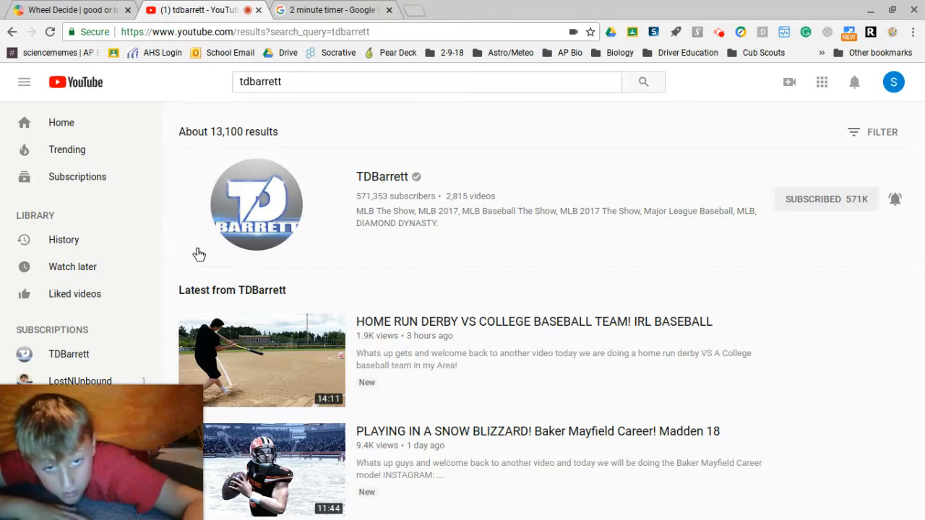
{"action": "mouse_move", "coordinate": [296, 383]}
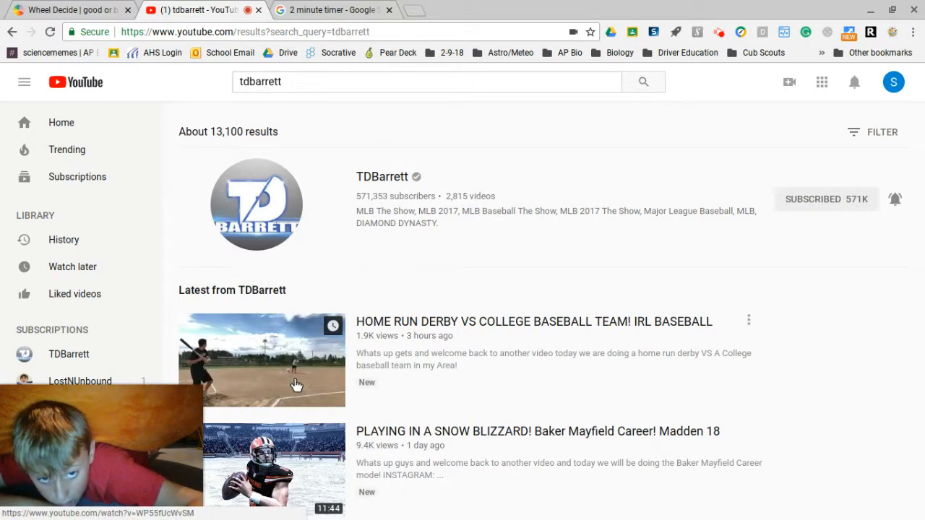
Play the 'HOME RUN DERBY VS COLLEGE BASEBALL TEAM' video and skip its pre-roll ad.
{"action": "left_click", "coordinate": [261, 360]}
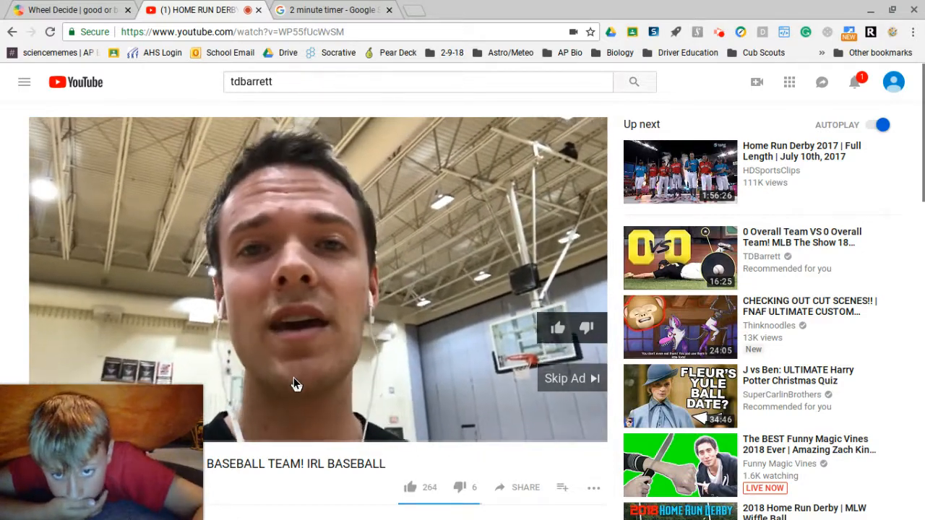
{"action": "mouse_move", "coordinate": [440, 359]}
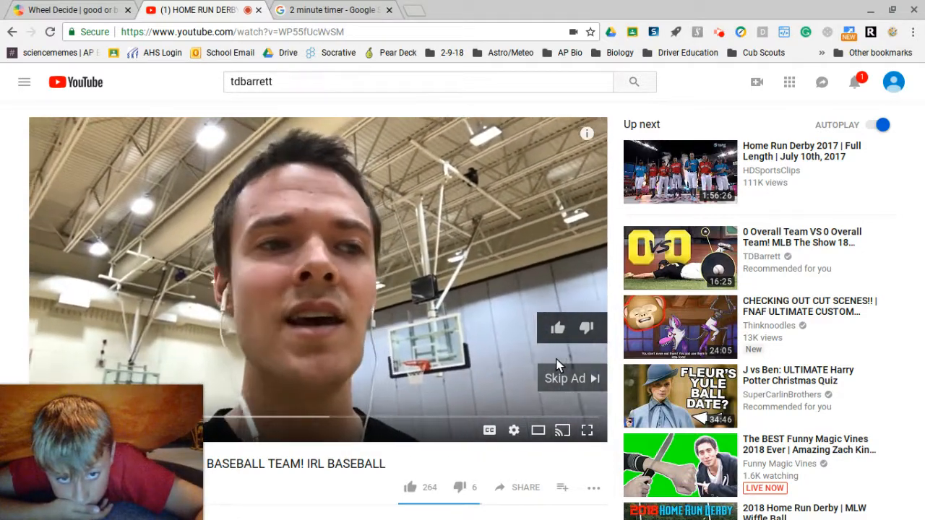
{"action": "left_click", "coordinate": [564, 379]}
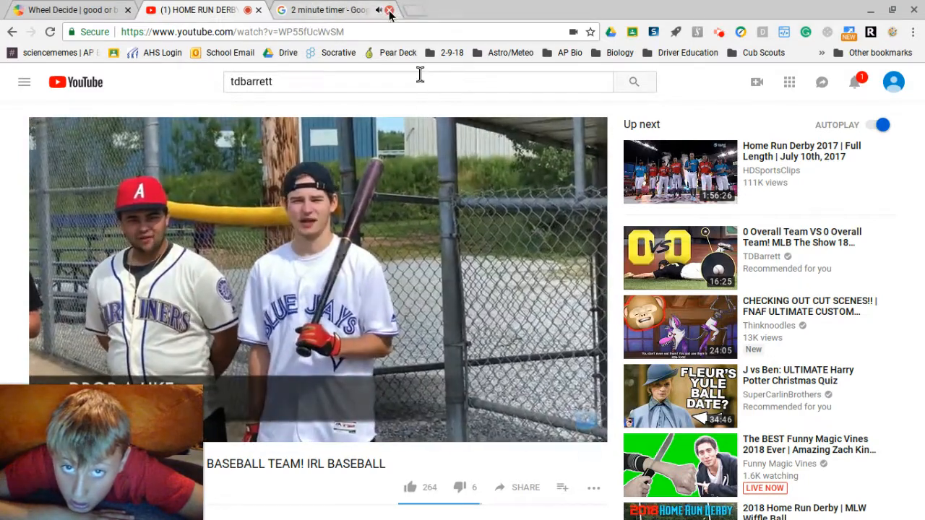
Close the two-minute timer tab to return toward the Wheel Decide wheel.
{"action": "left_click", "coordinate": [389, 10]}
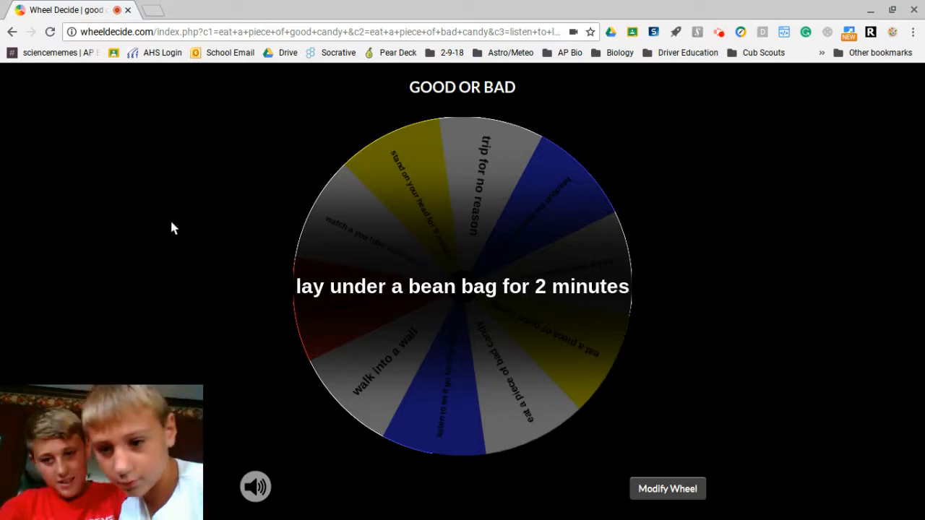
Spin the GOOD OR BAD wheel seven times in a row, leaving 'trip for no reason' nearest.
{"action": "left_click", "coordinate": [462, 286]}
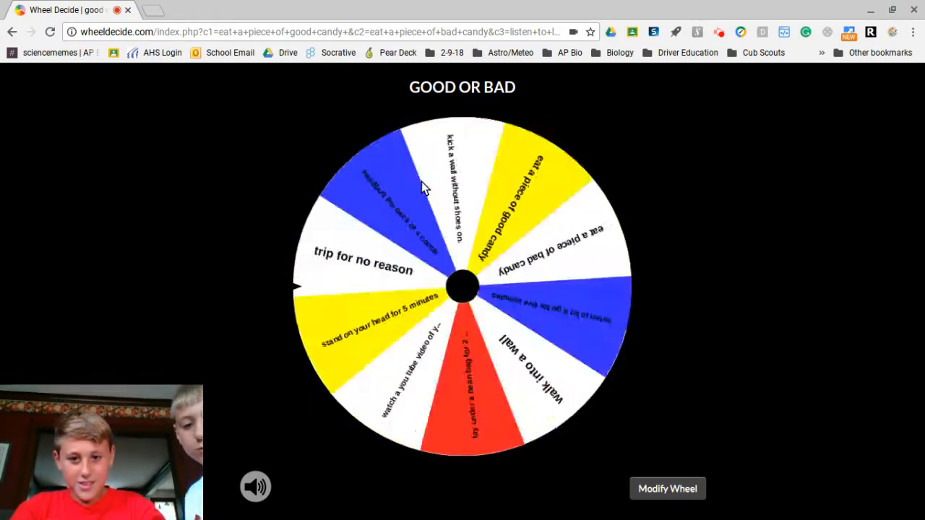
{"action": "left_click", "coordinate": [462, 285]}
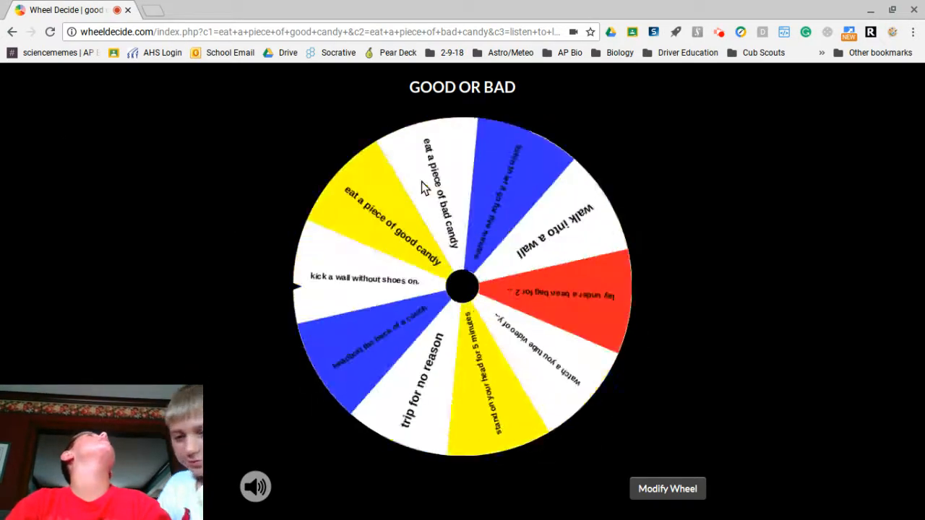
{"action": "left_click", "coordinate": [463, 286]}
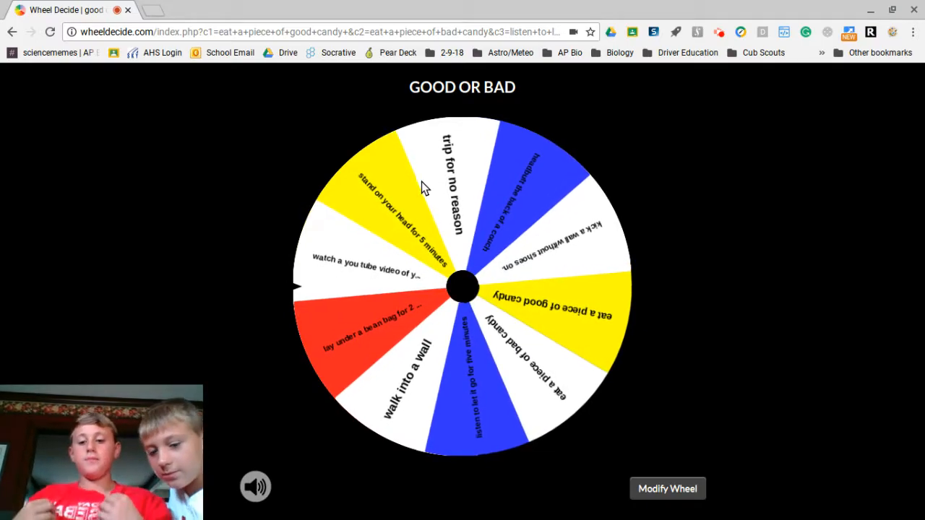
{"action": "left_click", "coordinate": [462, 286]}
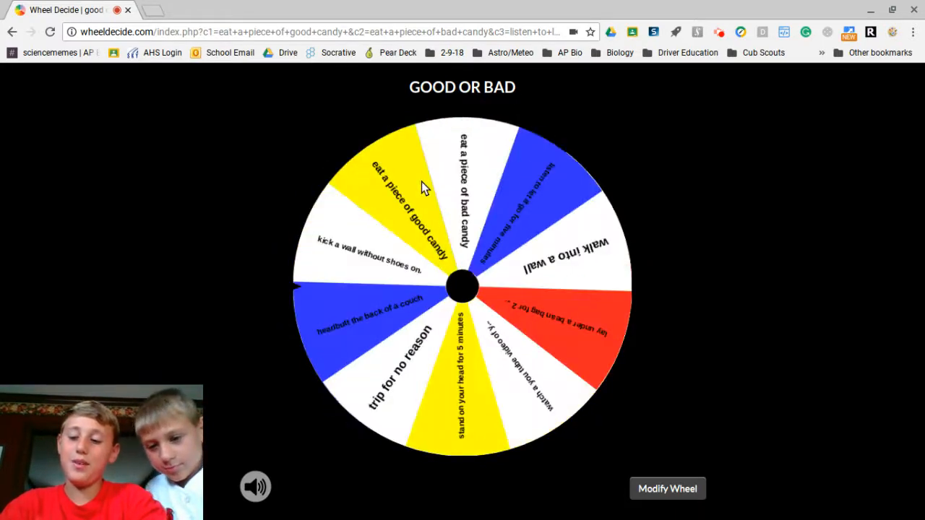
{"action": "left_click", "coordinate": [463, 286]}
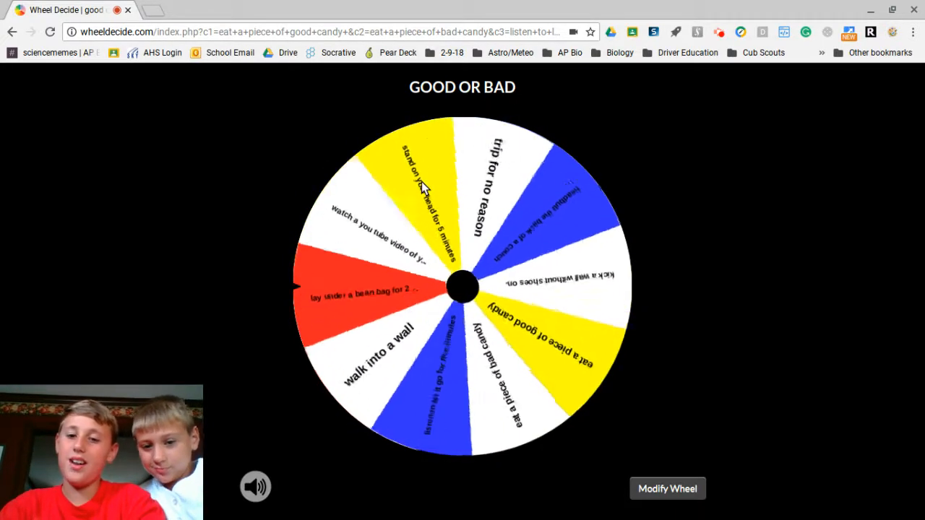
{"action": "left_click", "coordinate": [462, 286]}
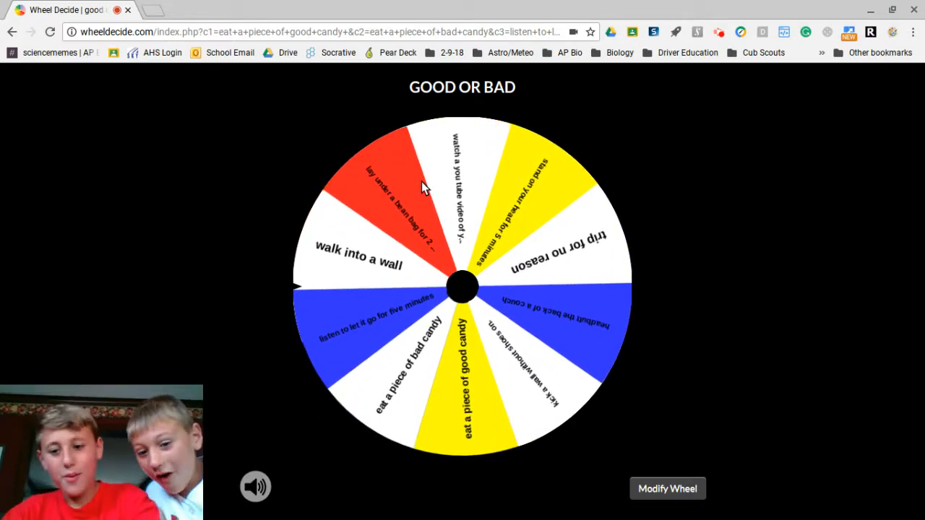
{"action": "left_click", "coordinate": [462, 286]}
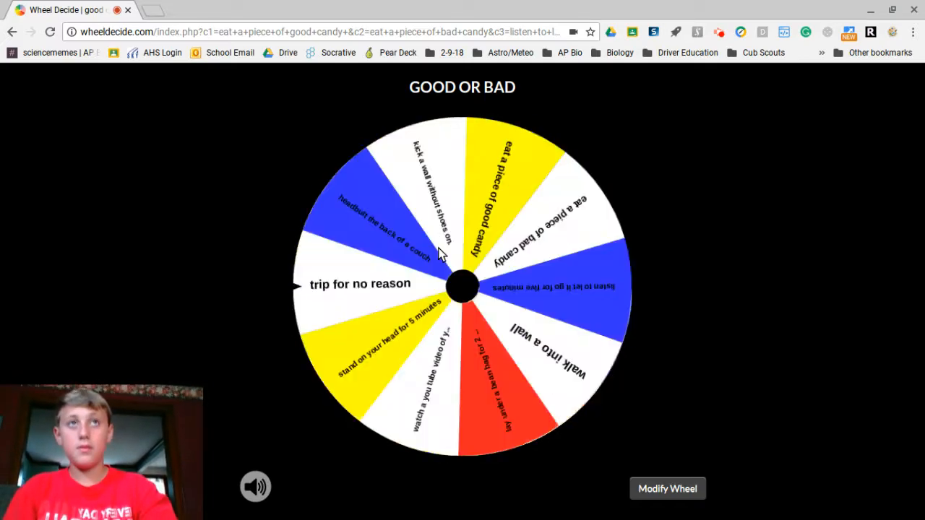
Re-spin the wheel four more times before it settles, resting near 'trip for no reason'.
{"action": "left_click", "coordinate": [463, 286]}
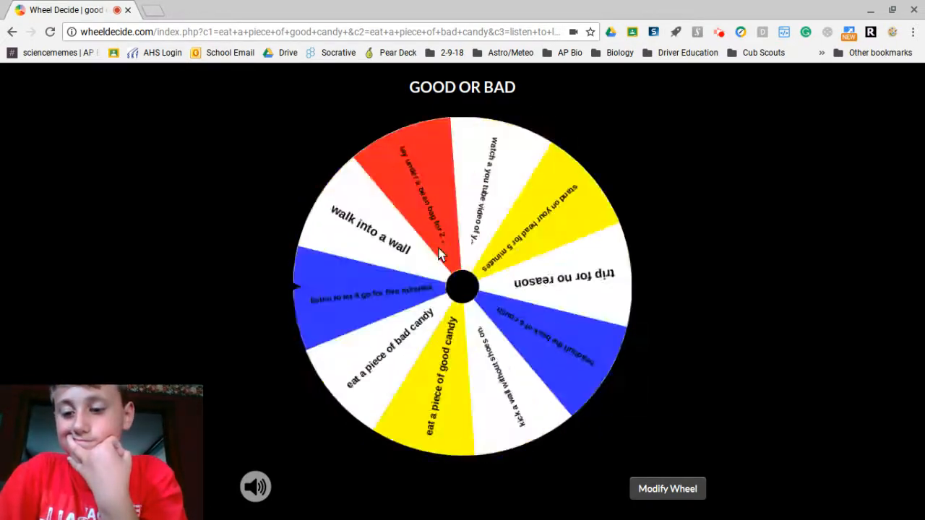
{"action": "left_click", "coordinate": [463, 286]}
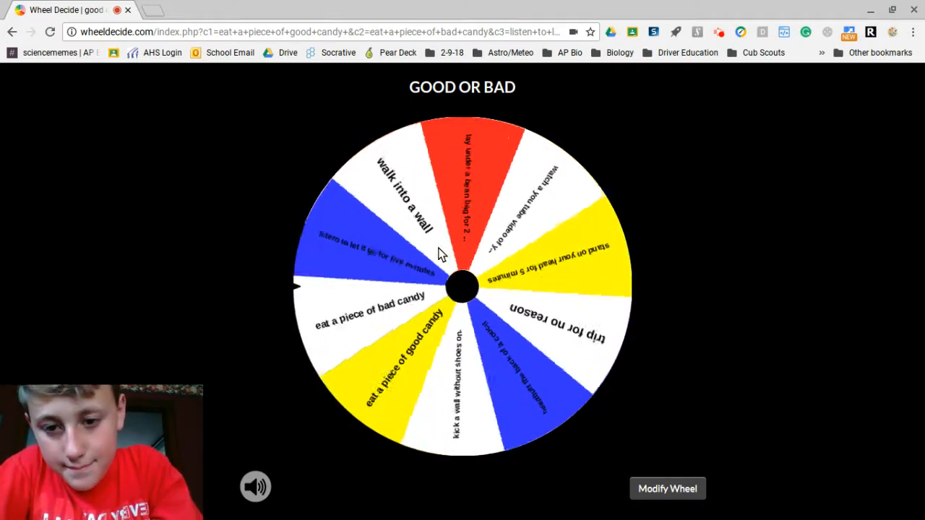
{"action": "left_click", "coordinate": [463, 286]}
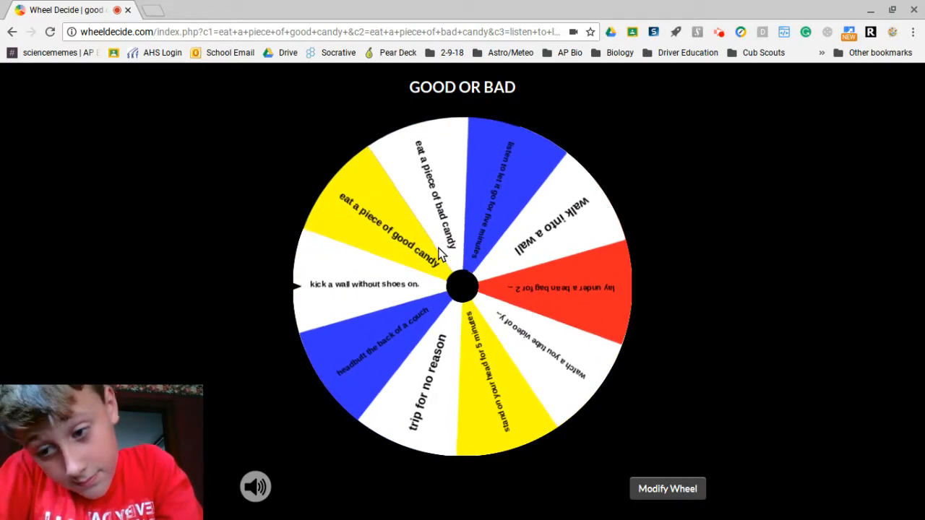
{"action": "left_click", "coordinate": [463, 287]}
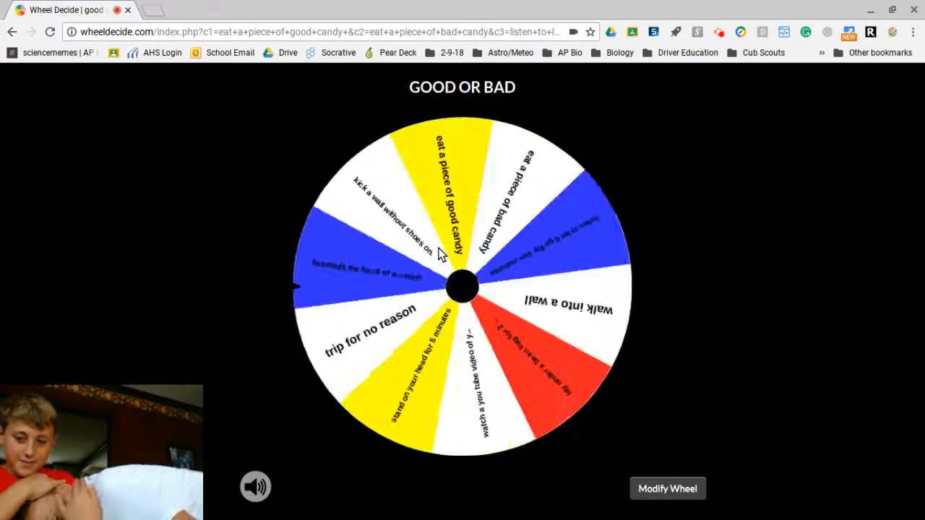
Respin the wheel twelve times in a row, ending on the result 'trip for no reason'.
{"action": "left_click", "coordinate": [463, 286]}
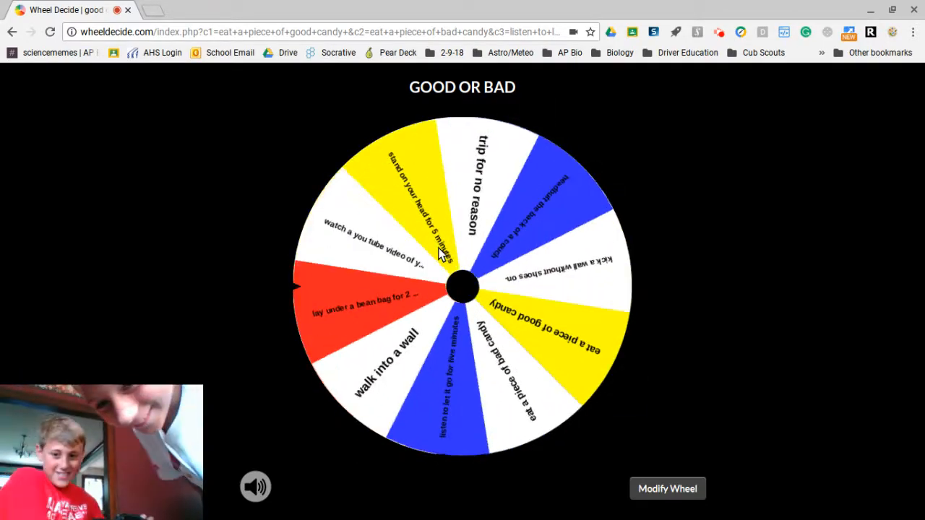
{"action": "left_click", "coordinate": [462, 286]}
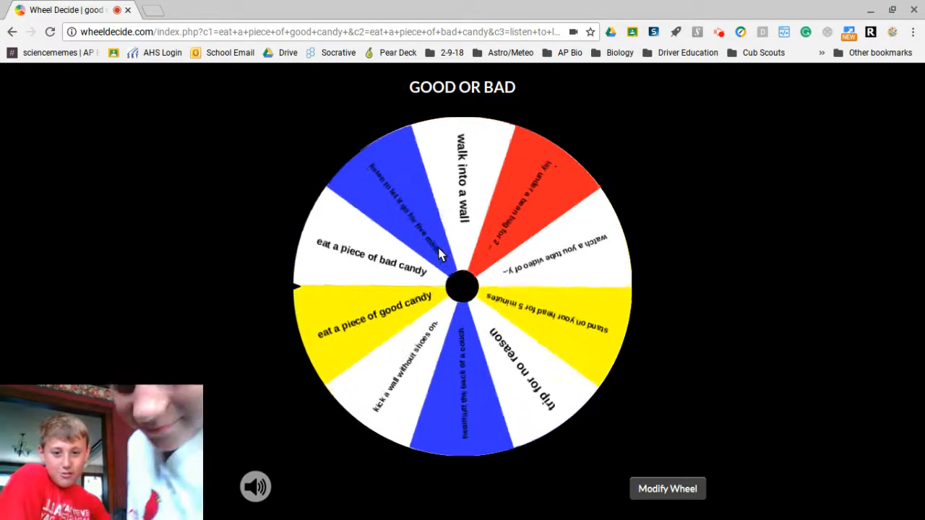
{"action": "left_click", "coordinate": [462, 287]}
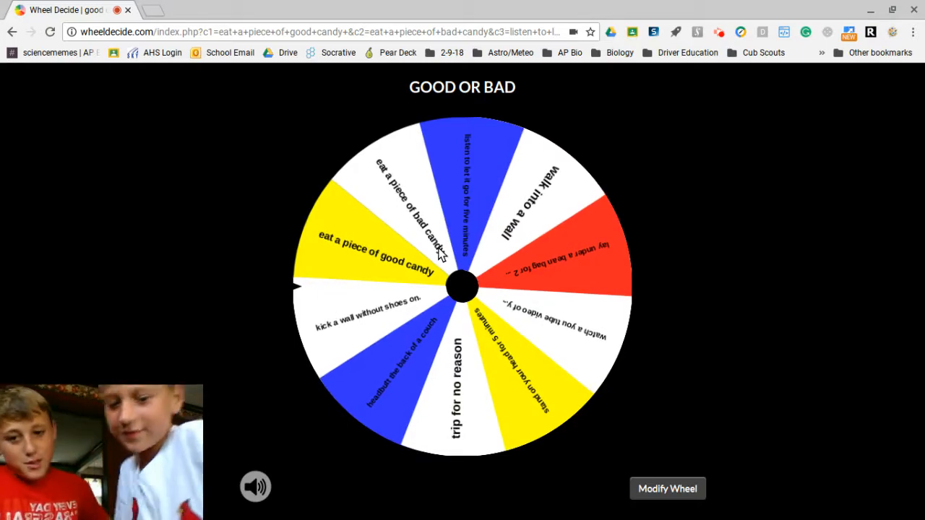
{"action": "left_click", "coordinate": [463, 286]}
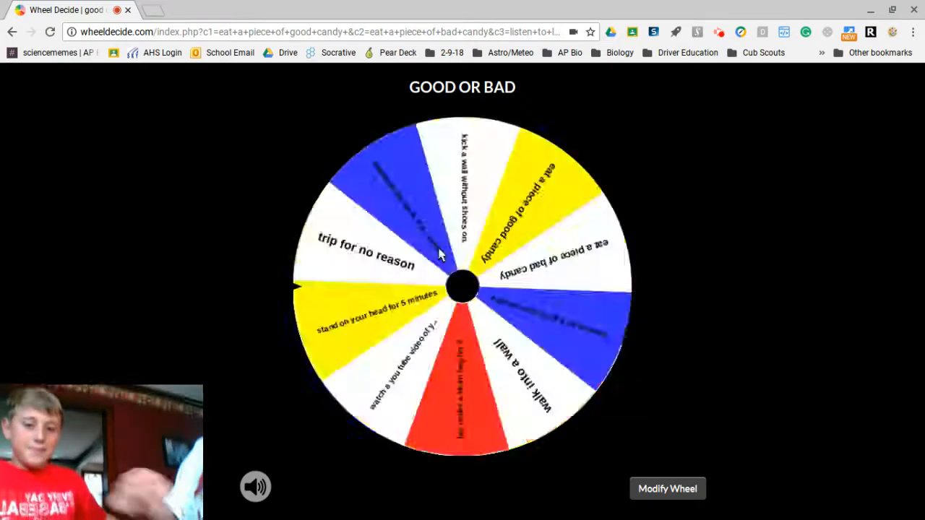
{"action": "left_click", "coordinate": [463, 286]}
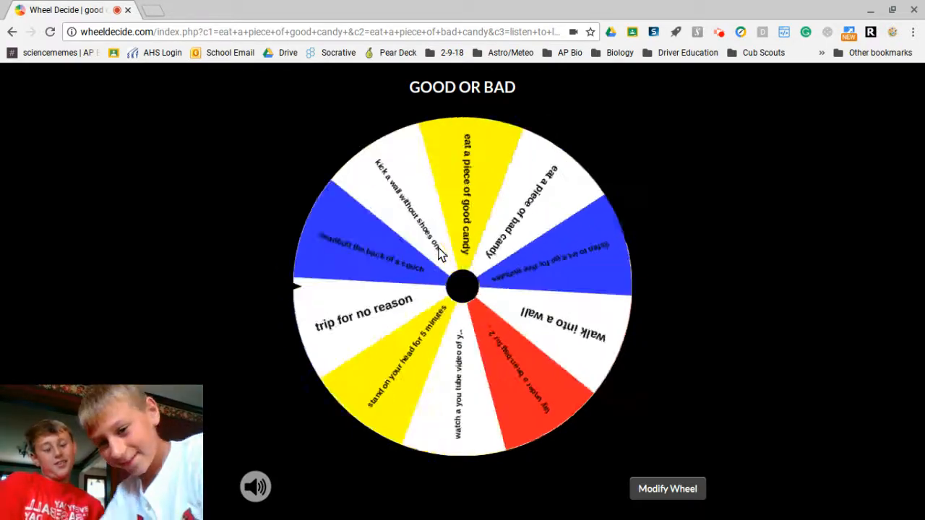
{"action": "left_click", "coordinate": [463, 286]}
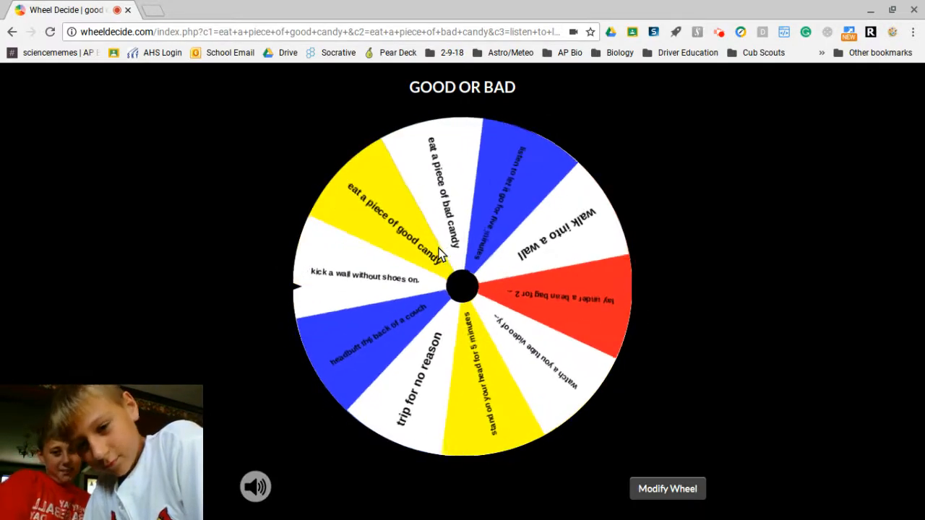
{"action": "left_click", "coordinate": [463, 286]}
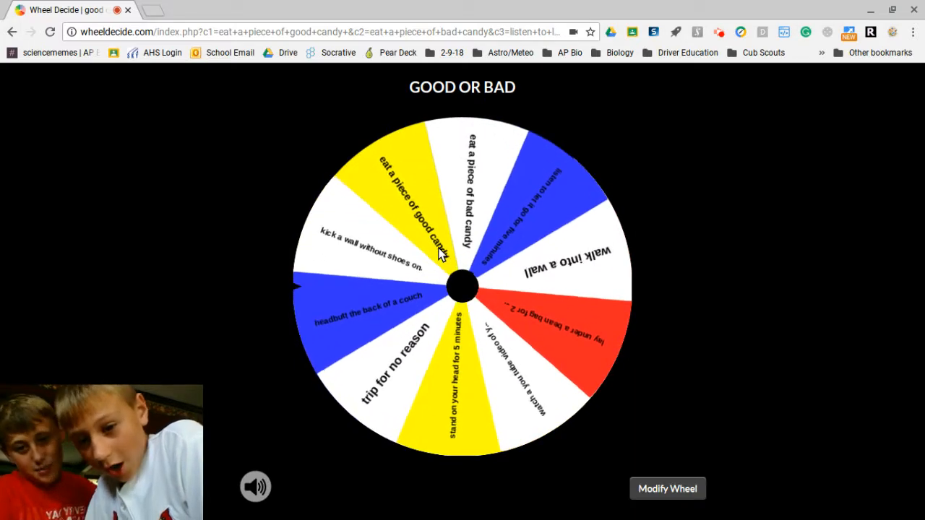
{"action": "left_click", "coordinate": [462, 283]}
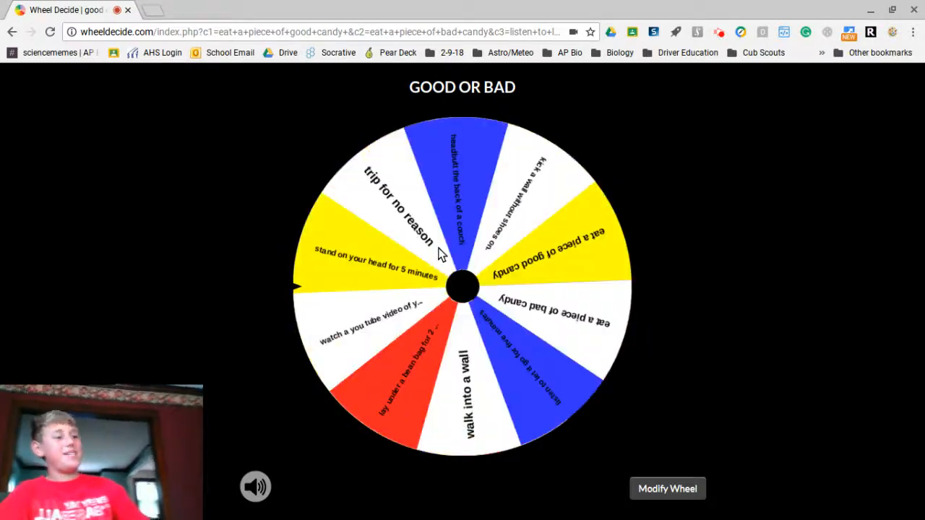
{"action": "left_click", "coordinate": [463, 286]}
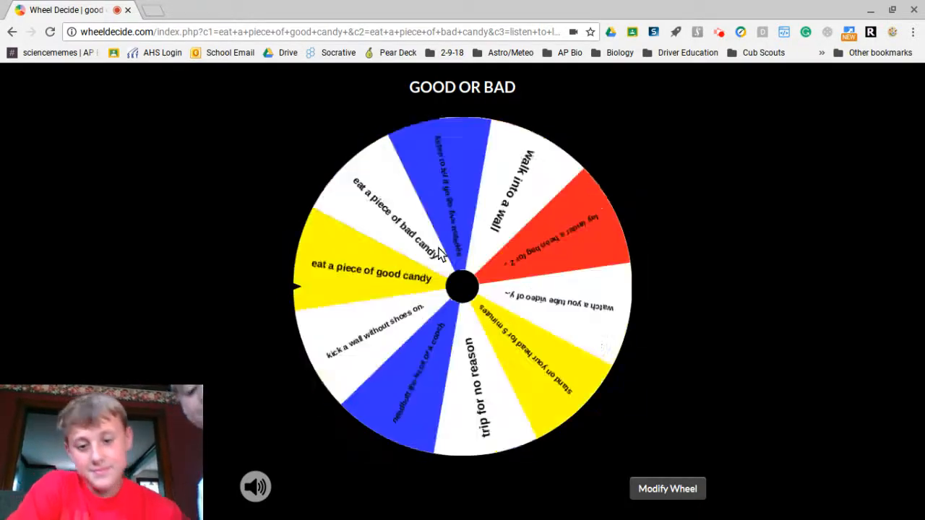
{"action": "left_click", "coordinate": [463, 286]}
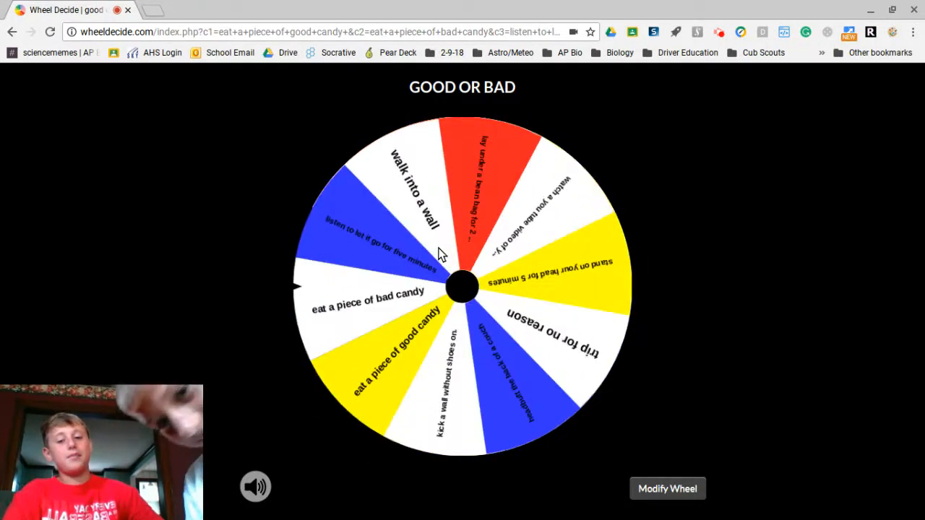
{"action": "left_click", "coordinate": [462, 286]}
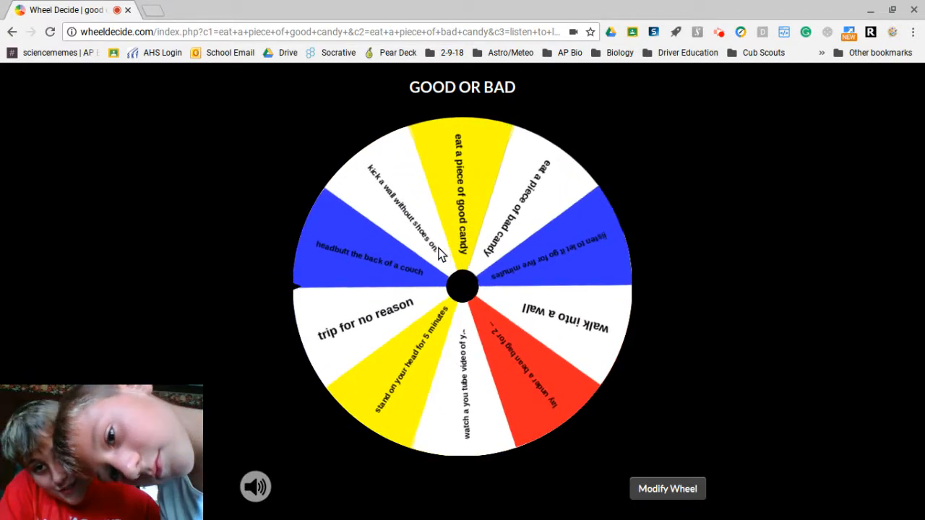
{"action": "left_click", "coordinate": [463, 286]}
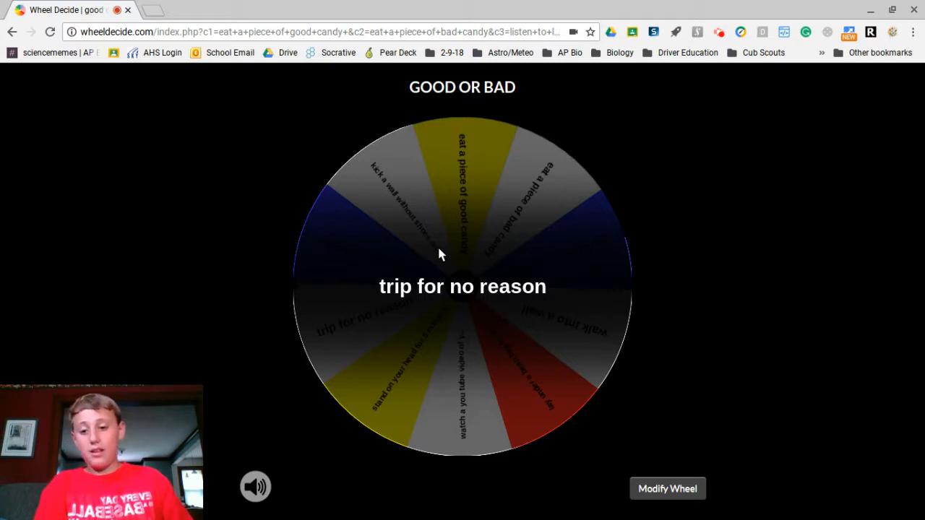
{"action": "mouse_move", "coordinate": [364, 107]}
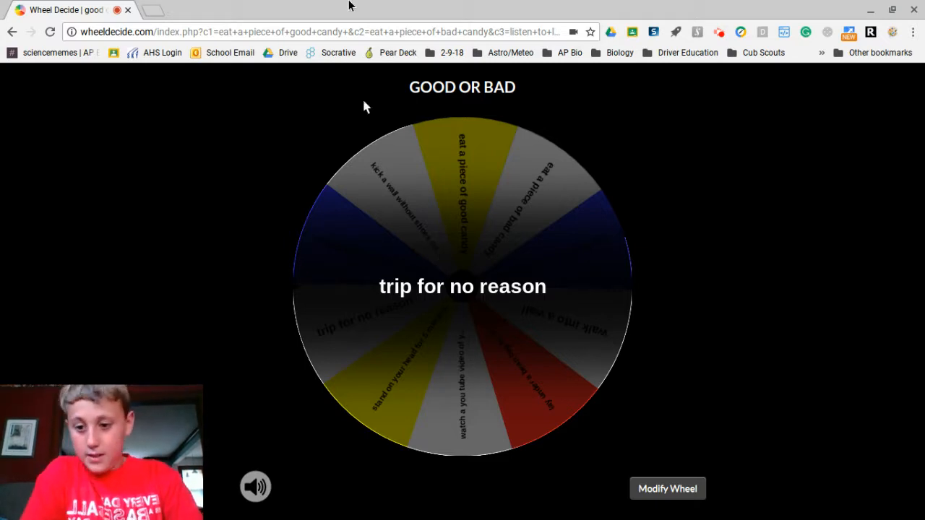
{"action": "mouse_move", "coordinate": [749, 104]}
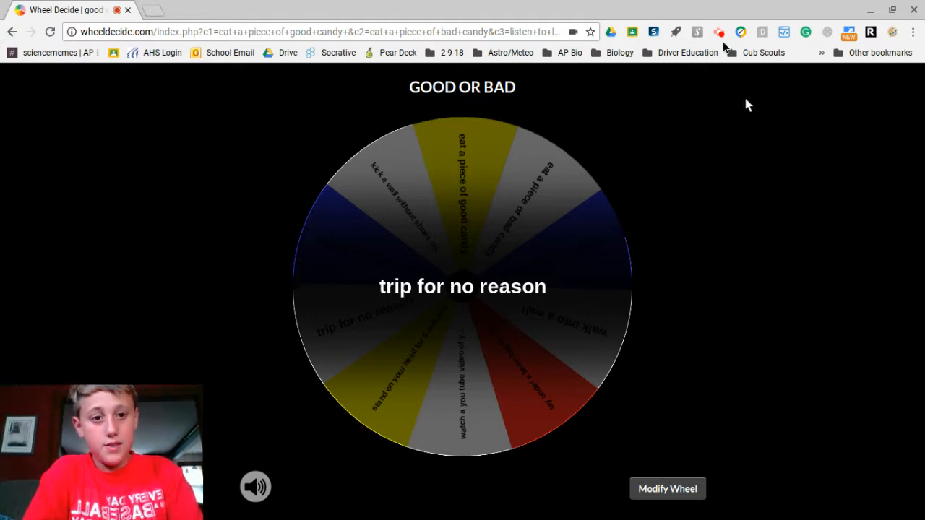
{"action": "mouse_move", "coordinate": [740, 266]}
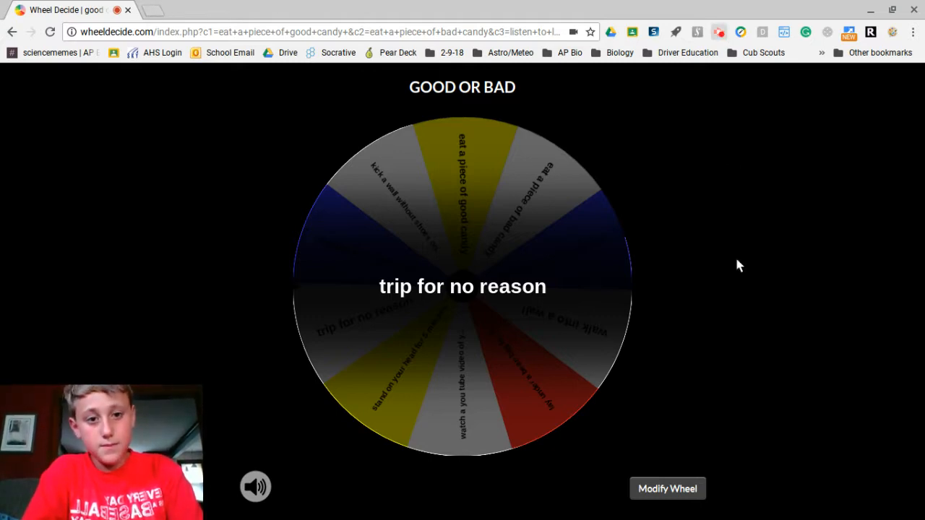